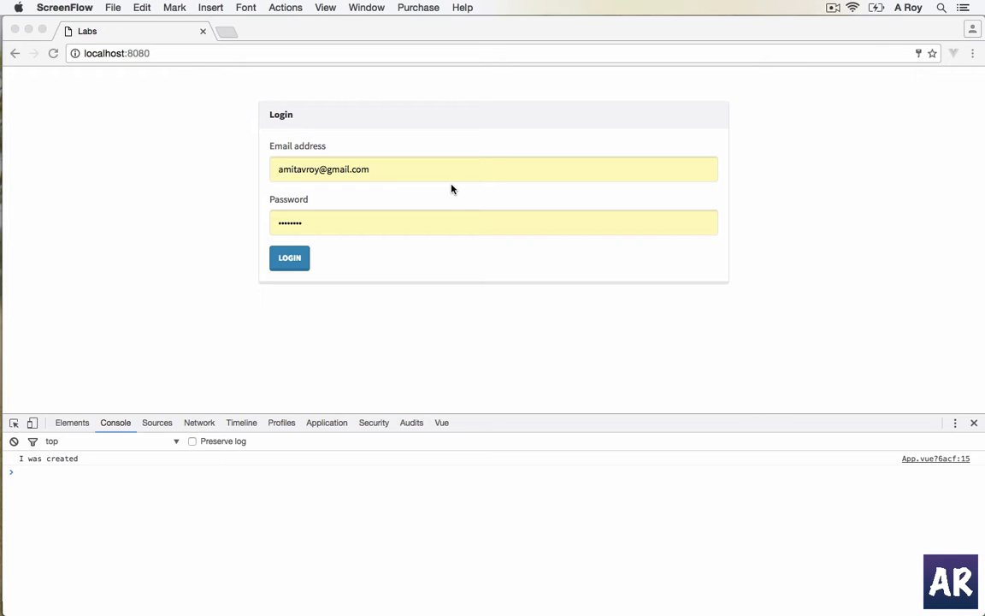
mouse_move(292, 246)
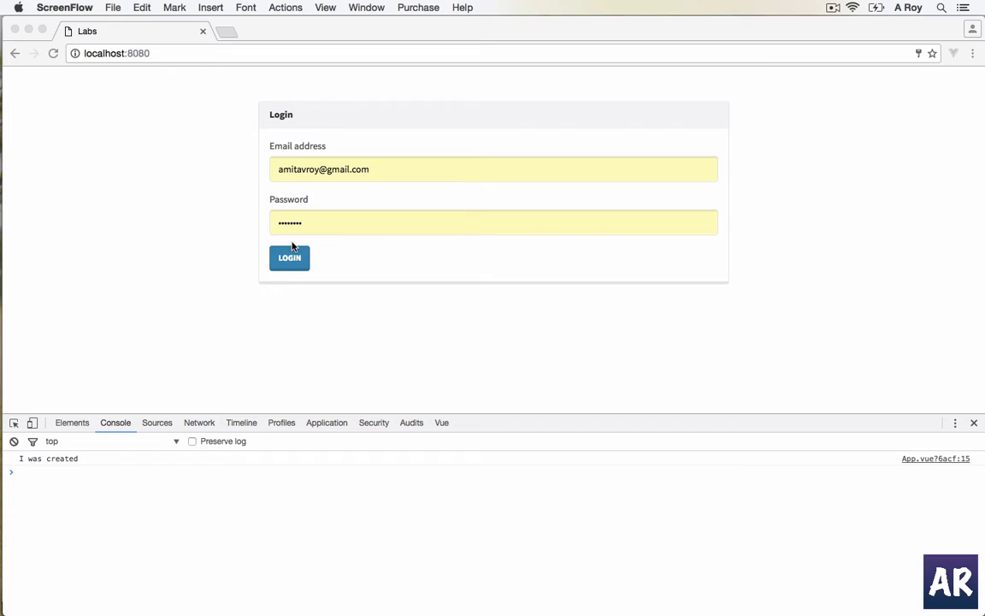
Log in, view the authUser entry in Local Storage, and expand the right-hand Dropdown menu.
click(289, 256)
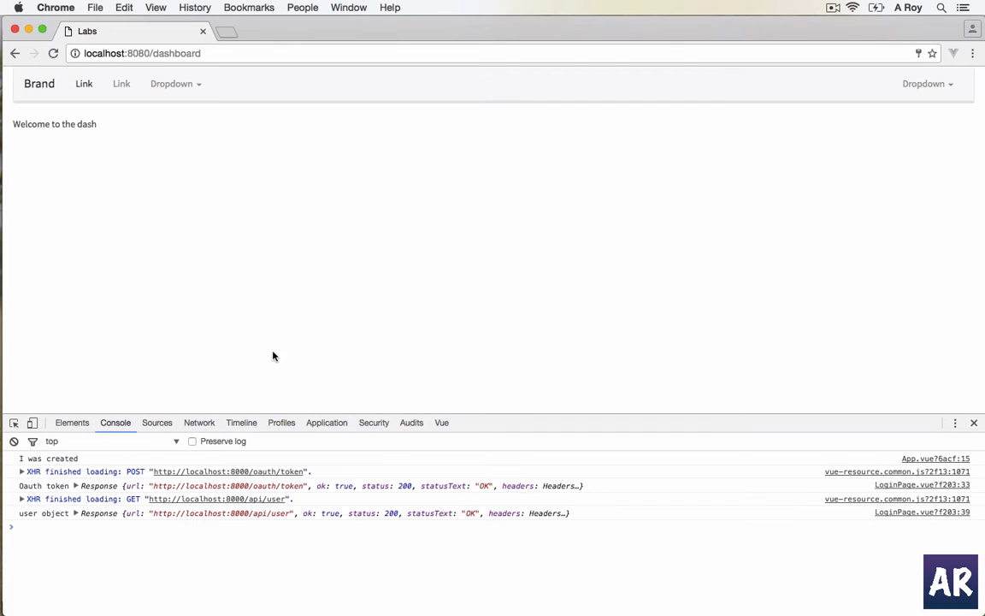
mouse_move(328, 413)
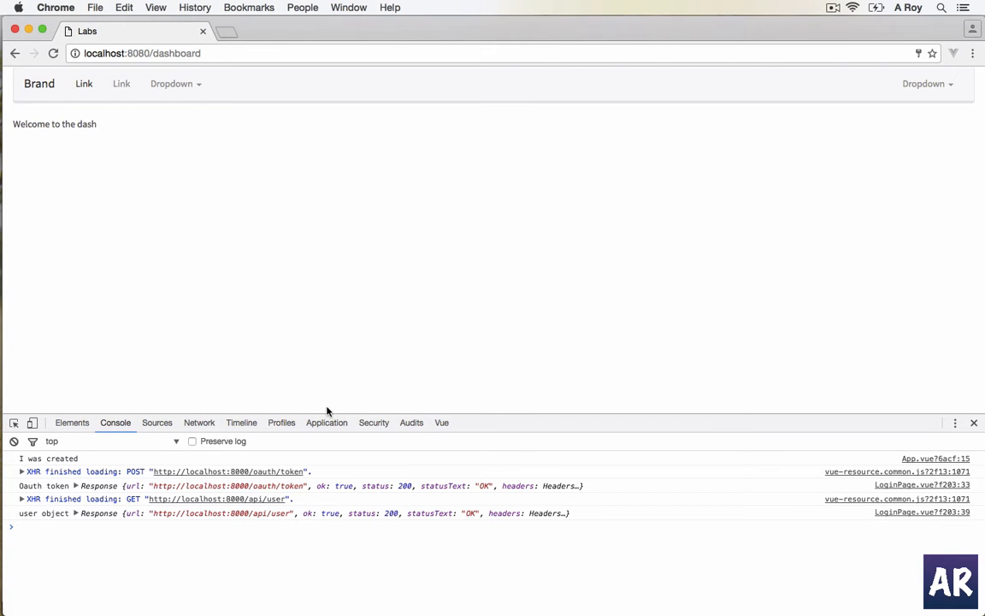
click(327, 420)
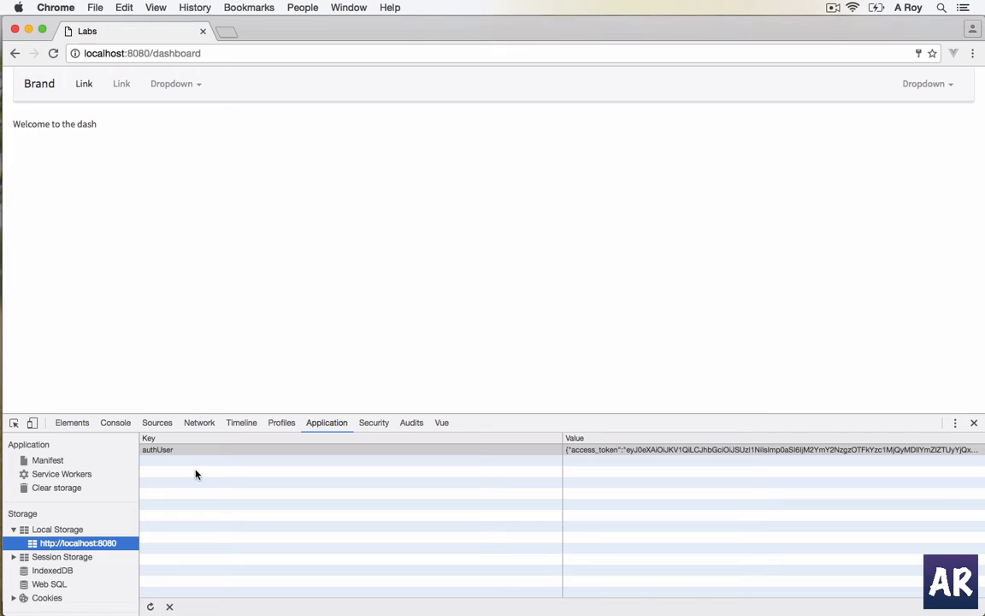
click(927, 84)
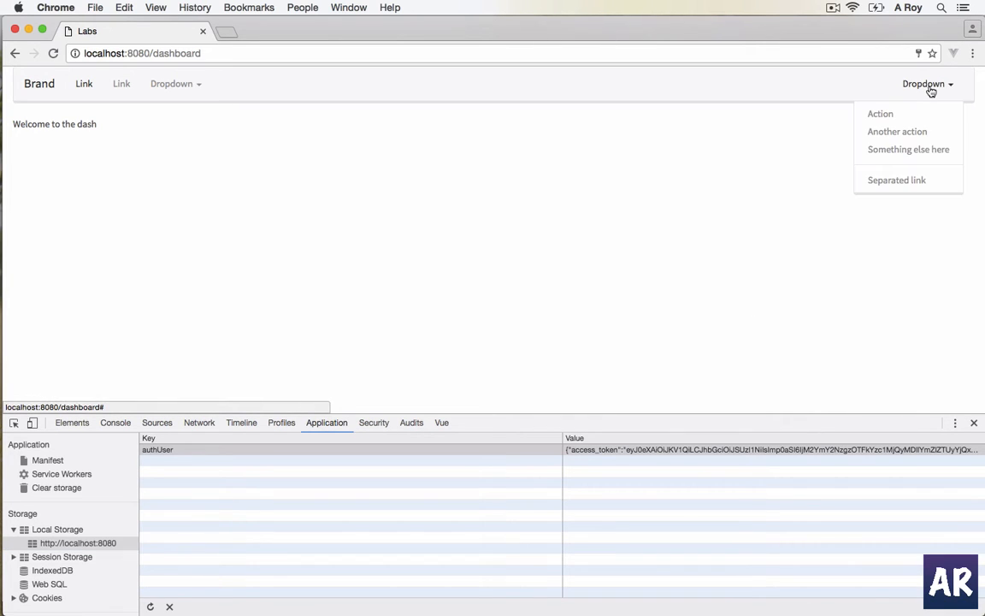
mouse_move(896, 180)
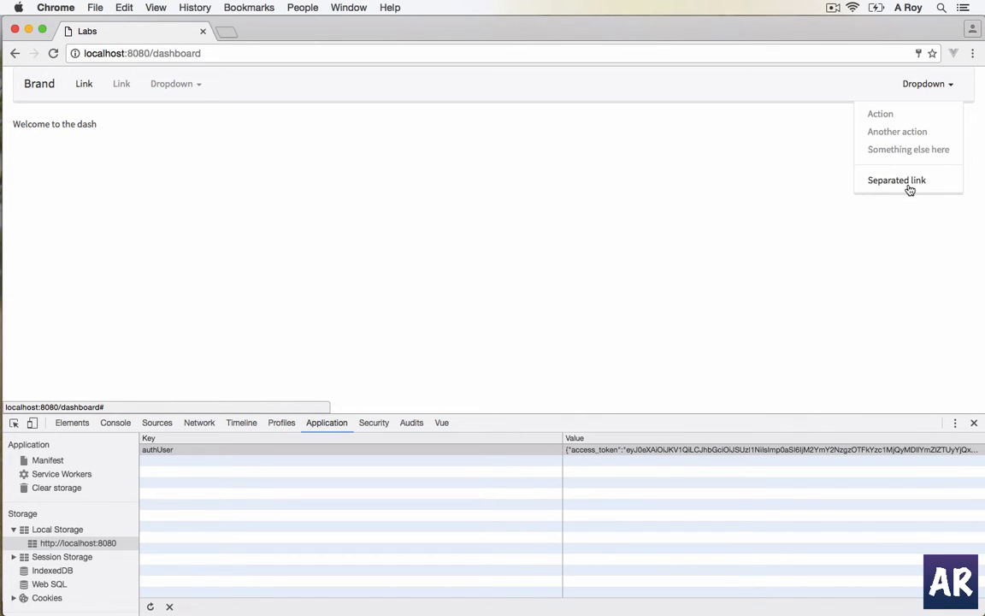
mouse_move(493, 308)
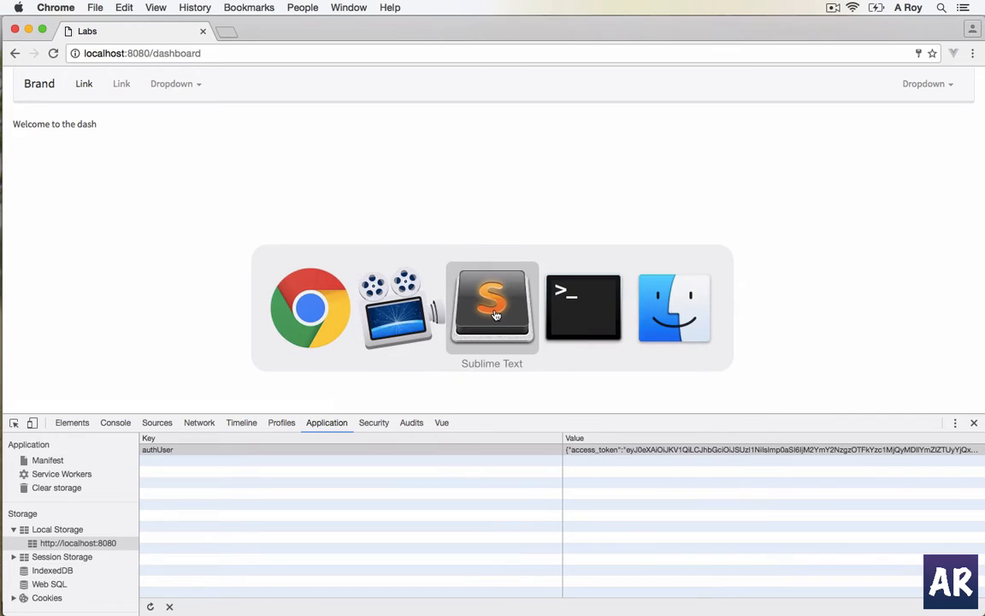
In TopMenu.vue under src, rename the last dropdown item 'Separated link' to 'Logout'.
click(493, 307)
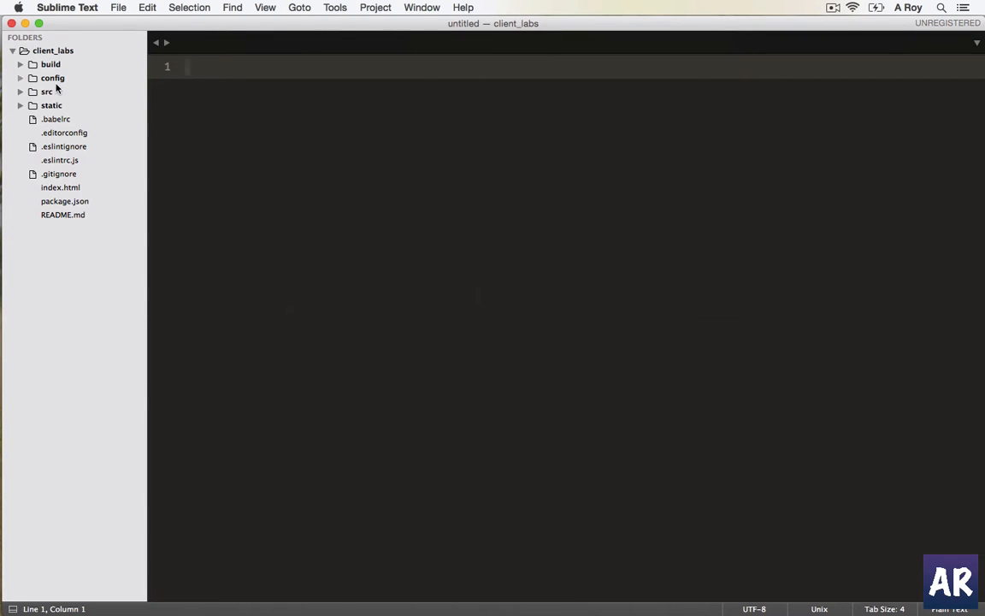
click(46, 92)
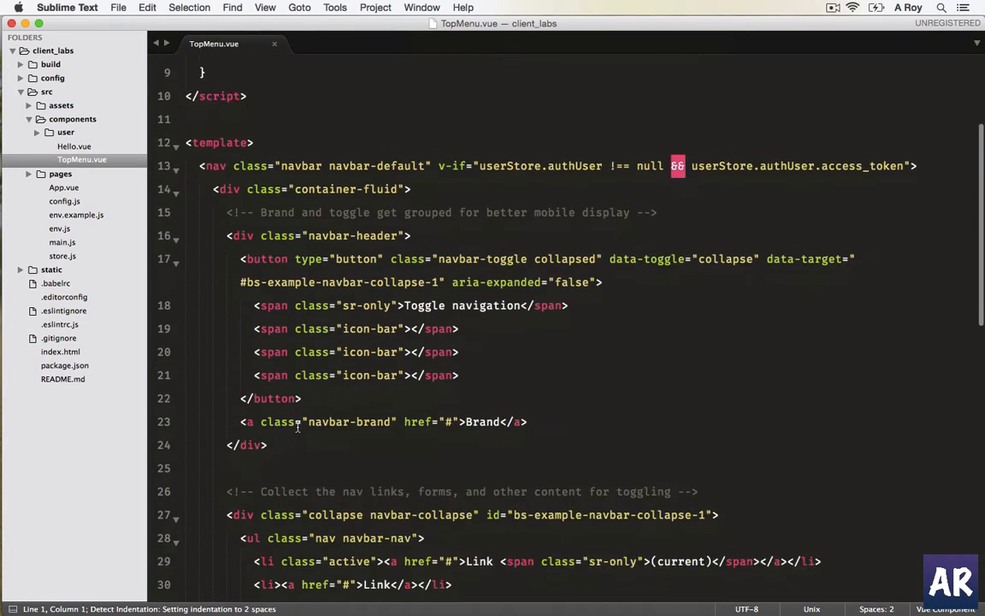
scroll(down, 3)
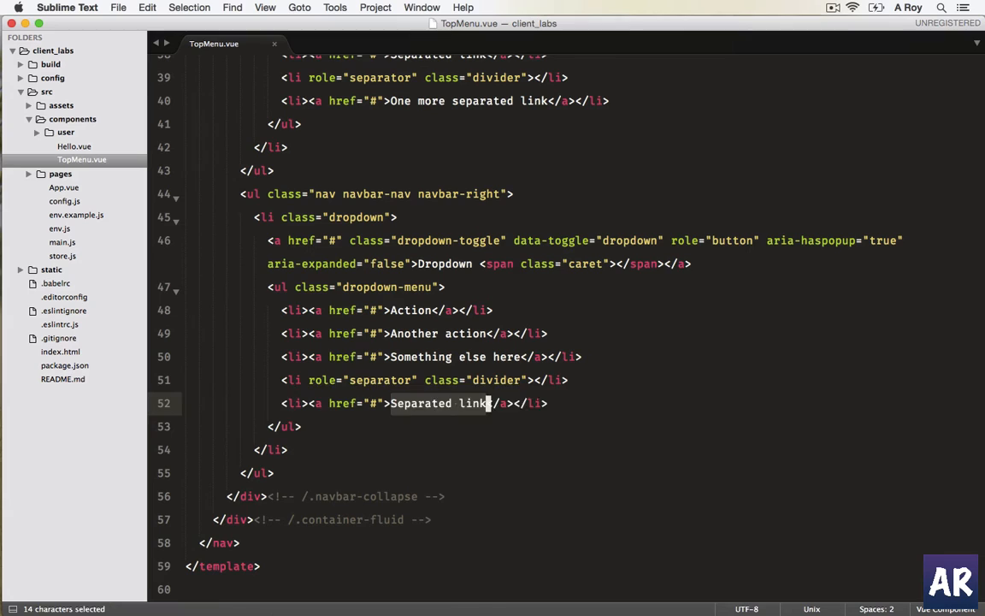
text(Logout)
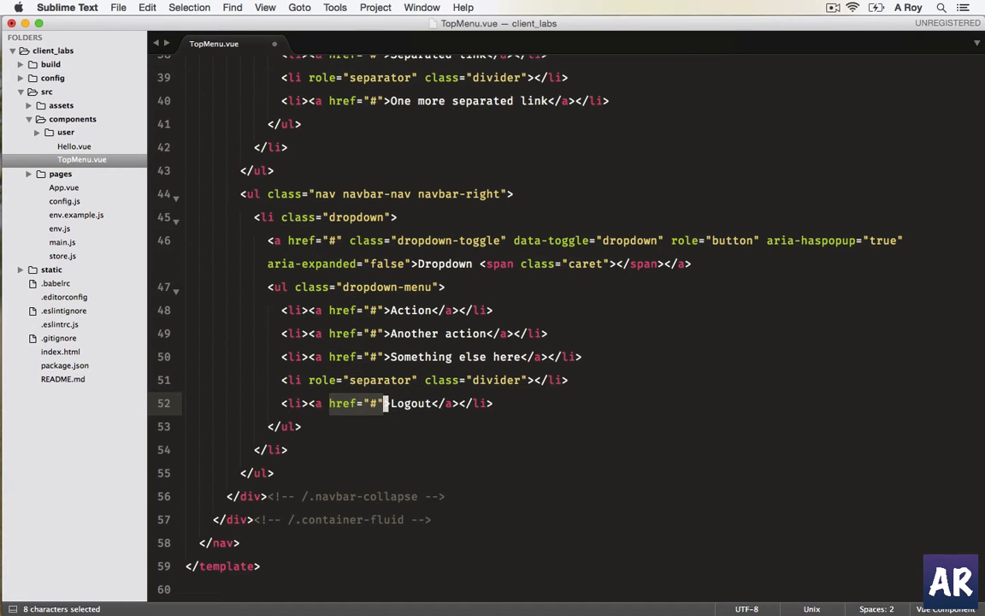
Add v-on:click="handleLogout()" to the Logout anchor.
text(on)
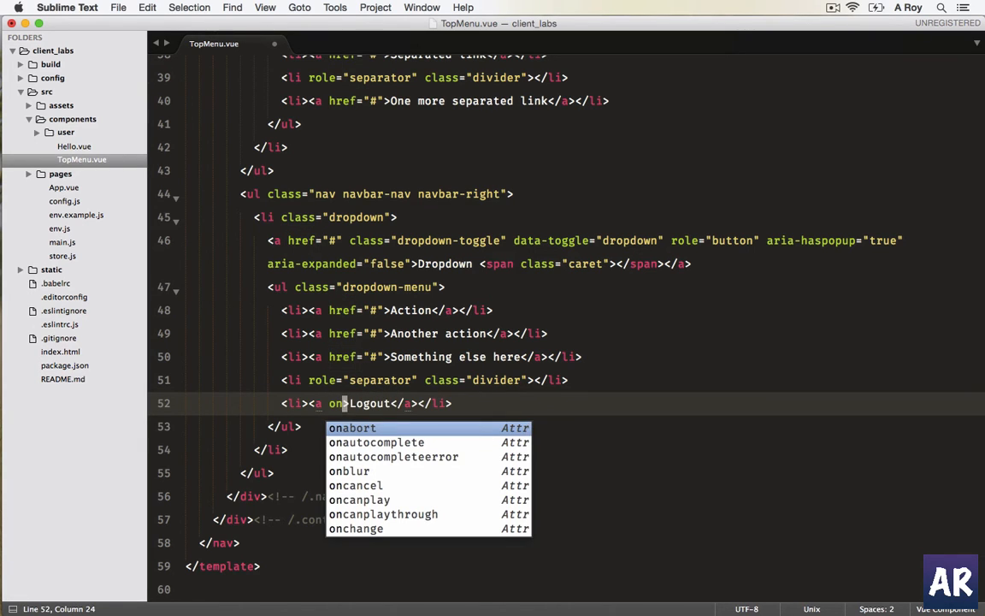
text(v-on:cl)
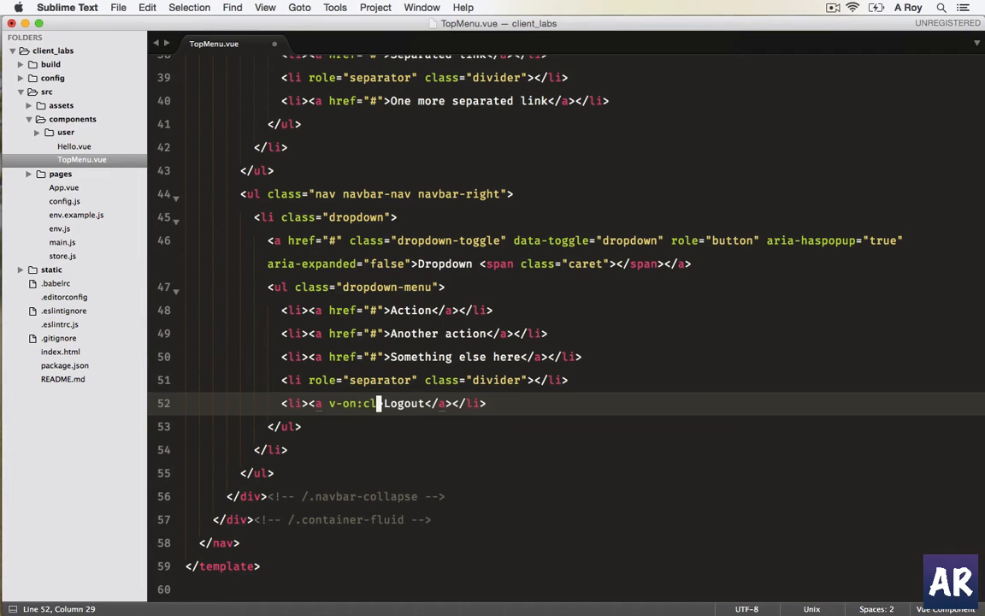
text(ick=)
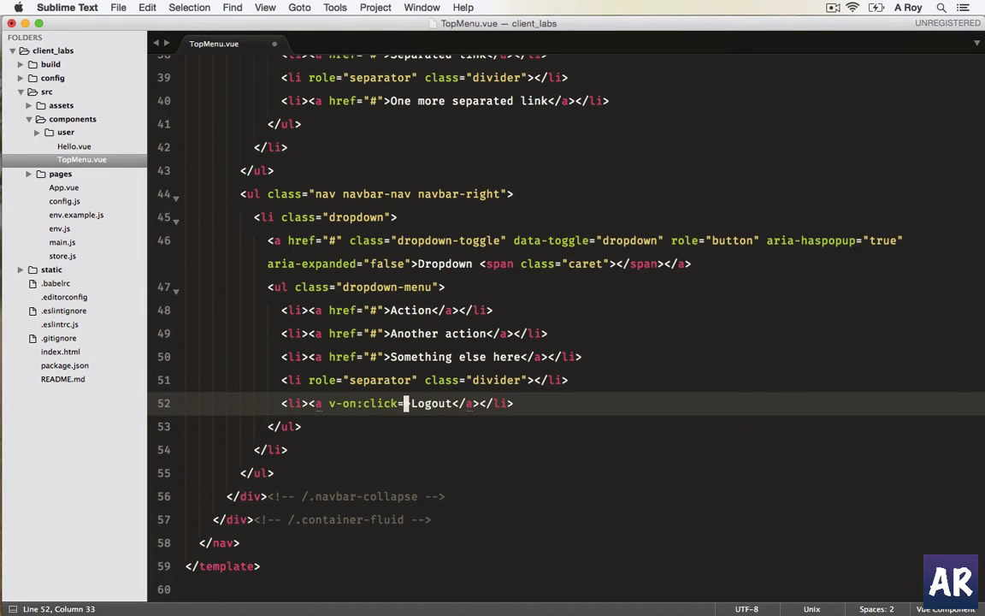
text(handleLogout()">)
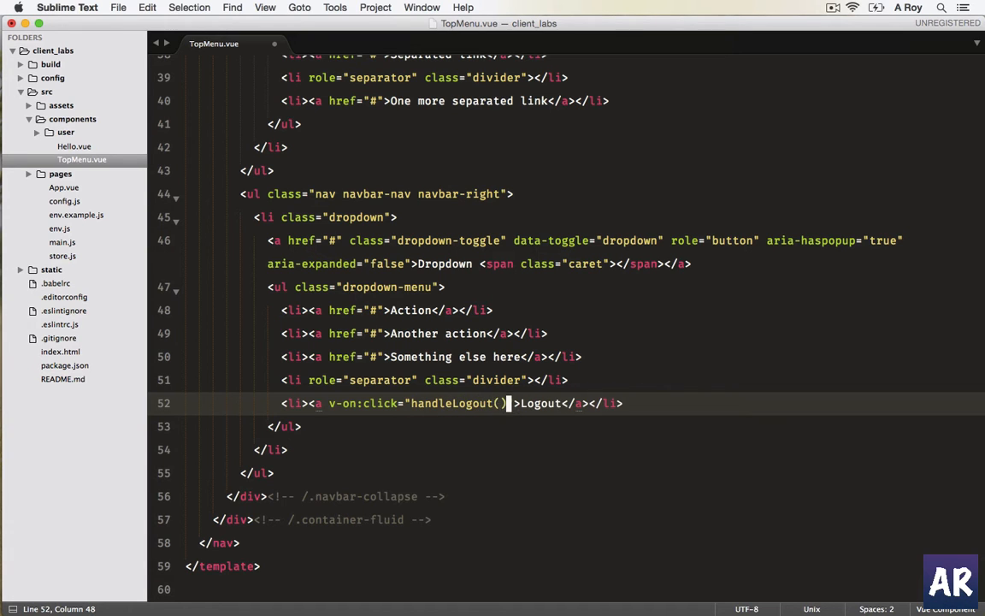
scroll(up, 3)
text(console.log)
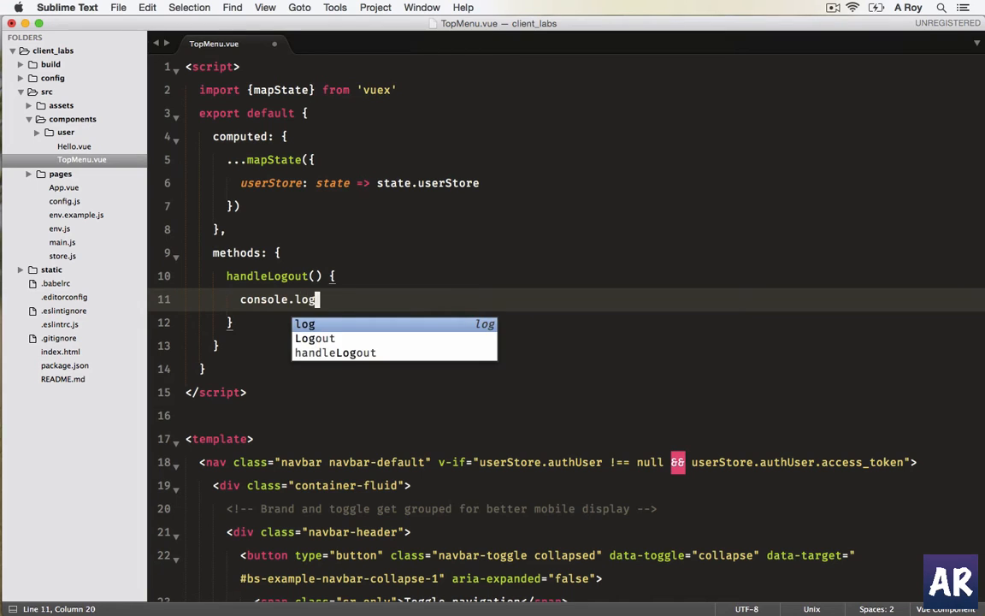
Write handleLogout() { console.log('I was here') } in the methods block.
text(('I was here')
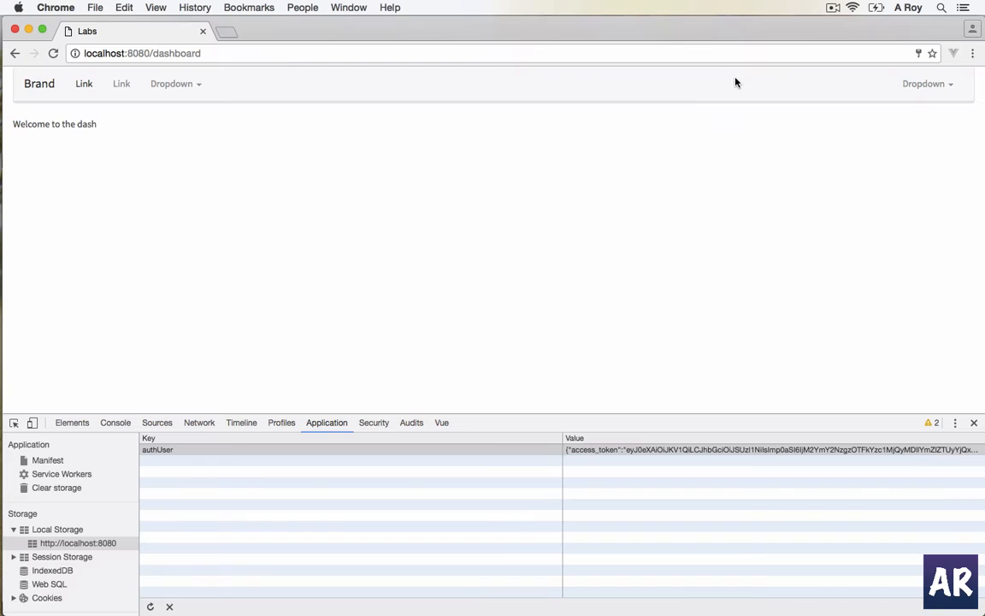
With the Console panel shown, choose Logout from the dropdown and confirm 'I was here' is logged.
click(116, 421)
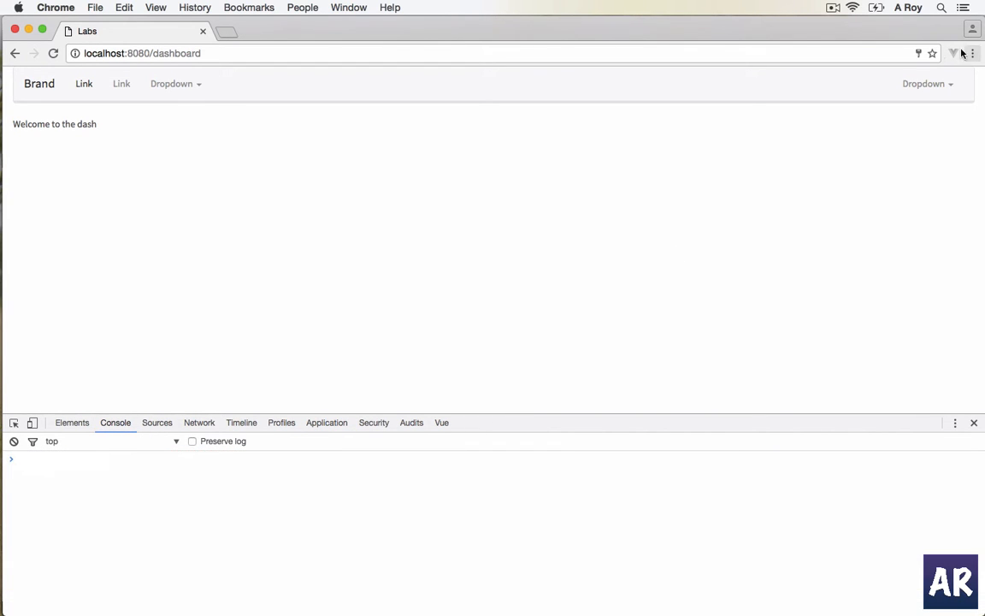
click(927, 82)
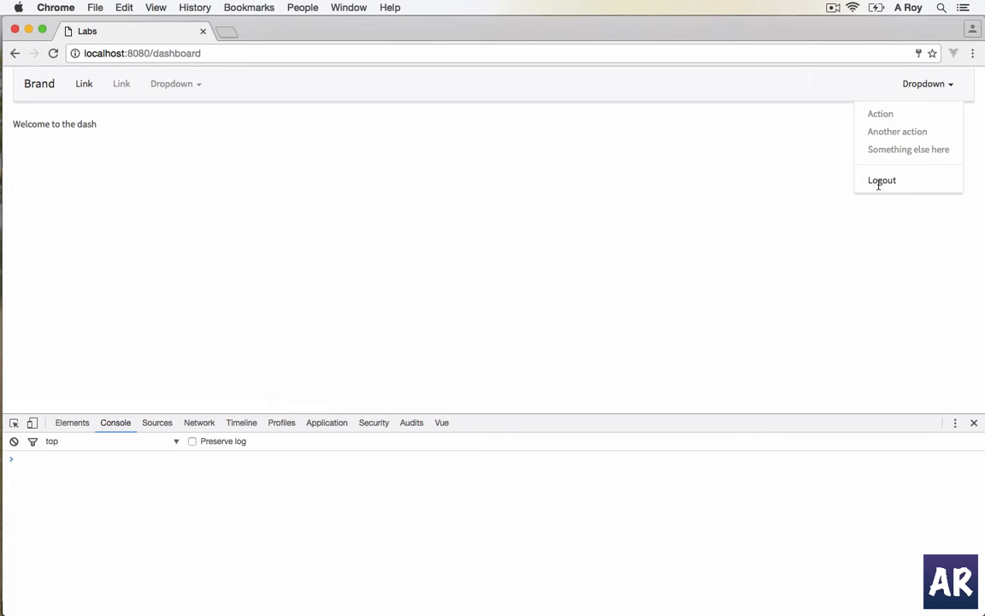
click(882, 180)
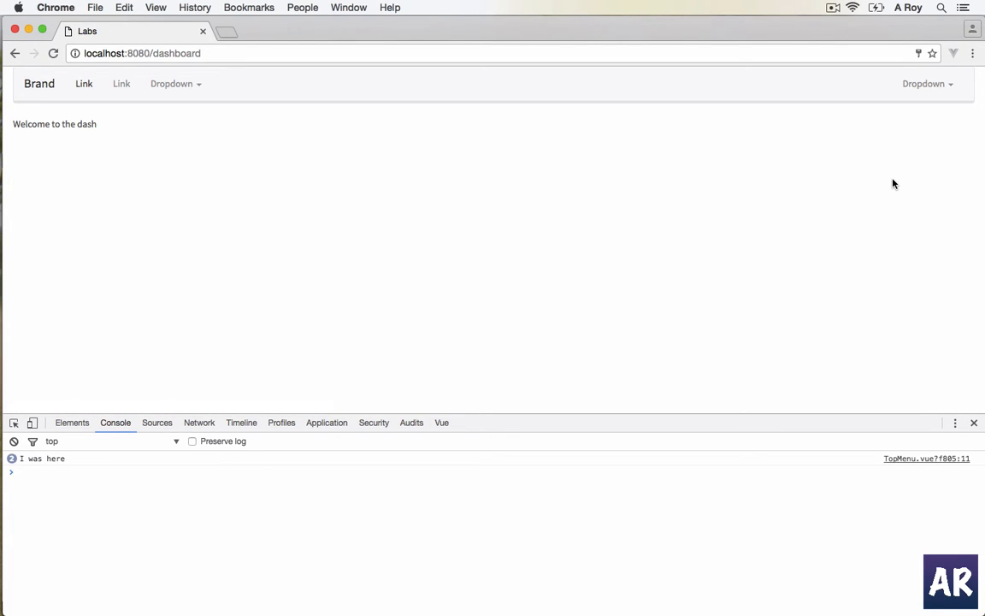
click(927, 82)
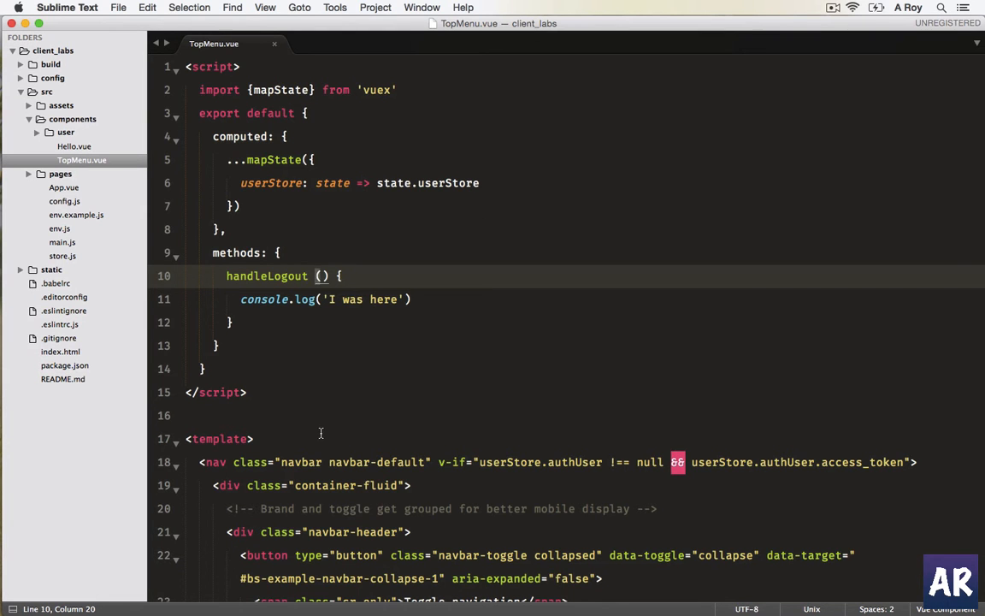
Review the Logout anchor's v-on:click="handleLogout()" on line 57 and fix the colon typo.
scroll(down, 3)
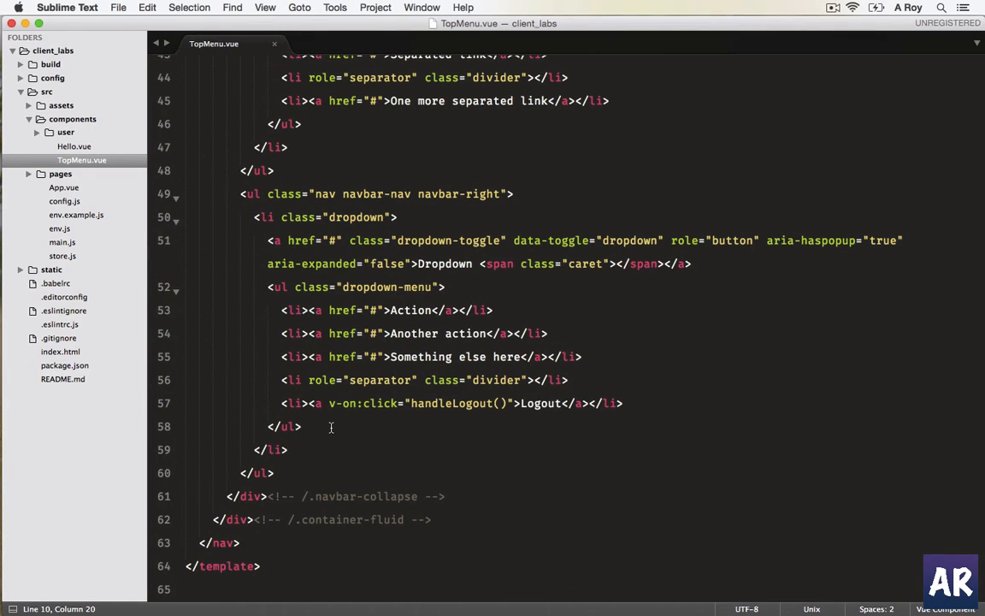
mouse_move(274, 391)
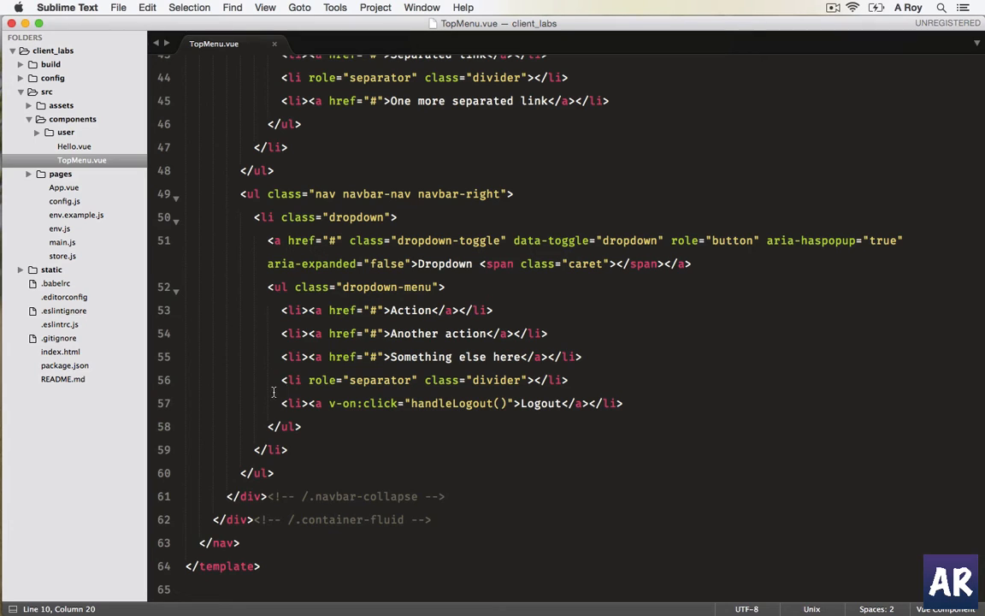
click(307, 404)
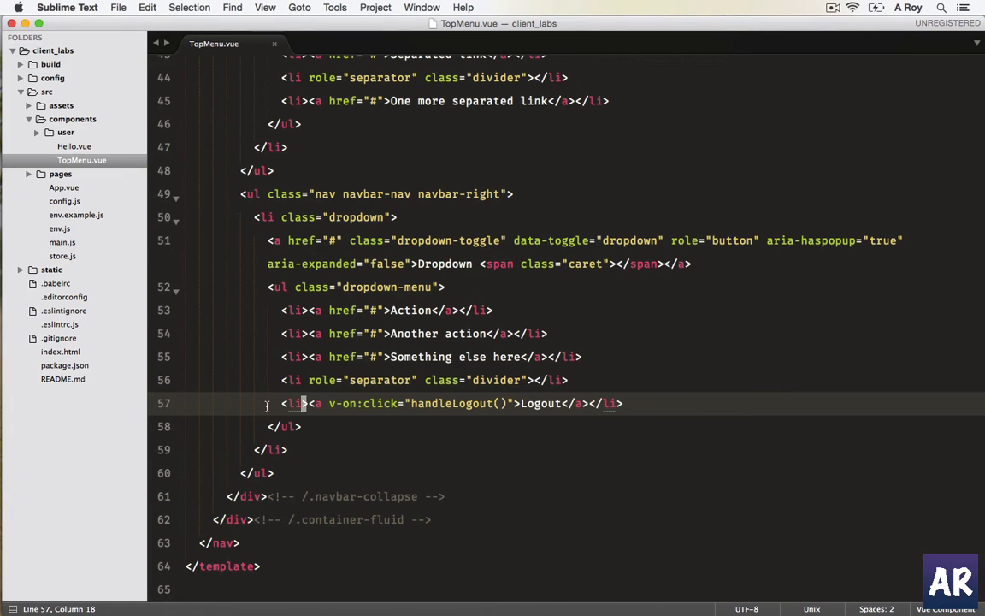
mouse_move(359, 404)
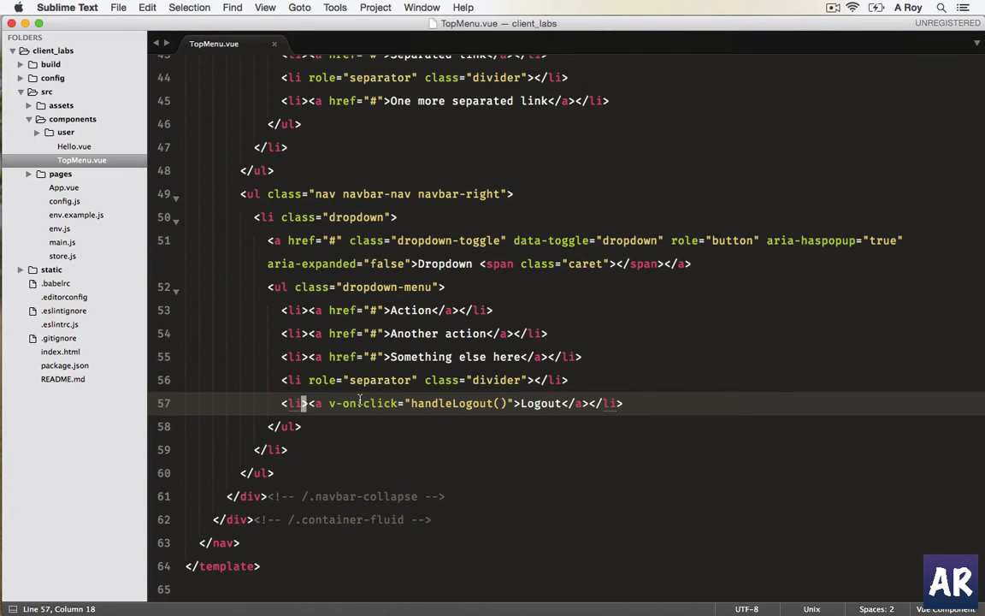
mouse_move(410, 438)
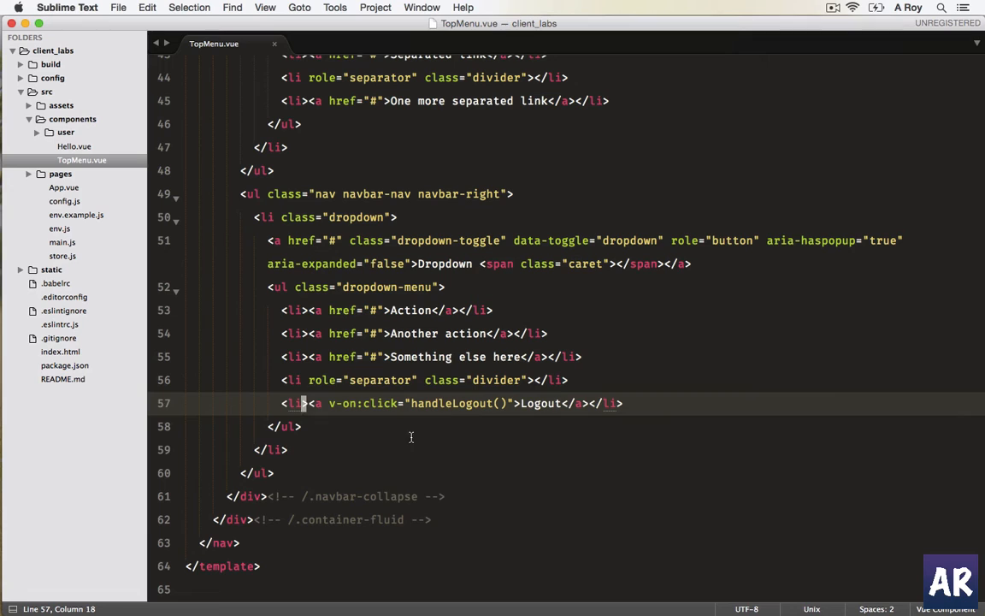
mouse_move(445, 409)
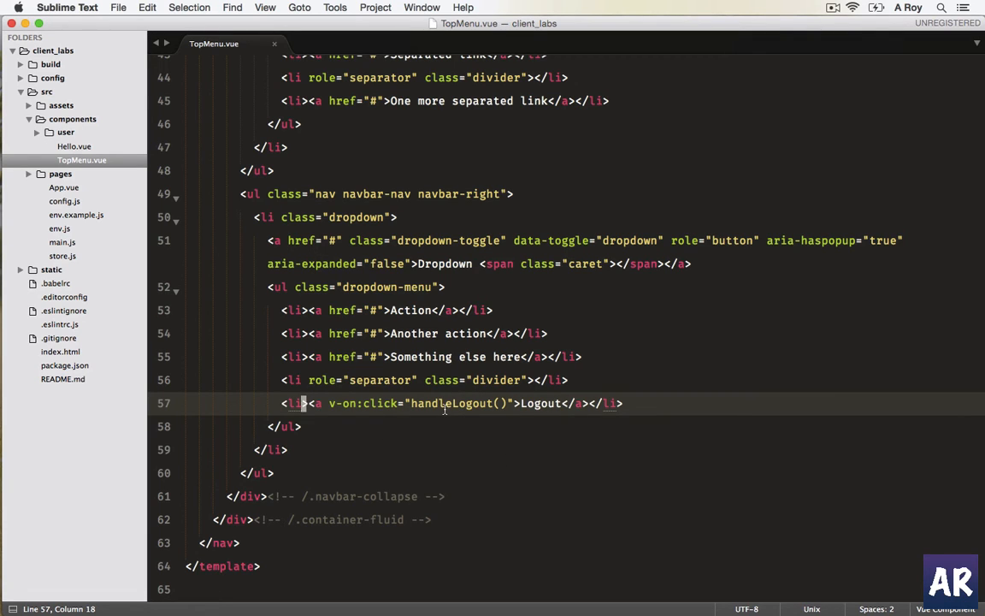
double_click(452, 403)
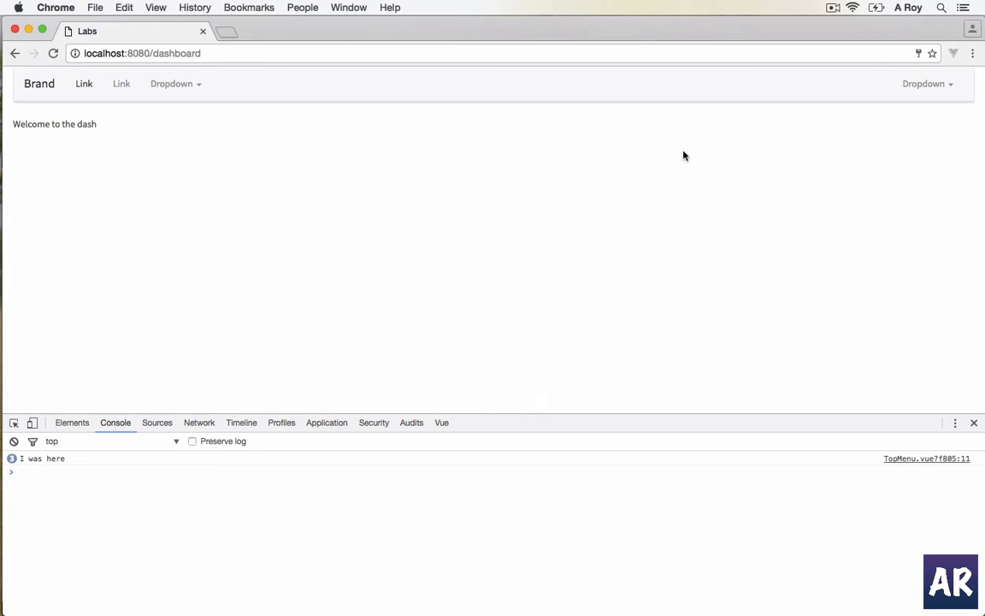
Reload localhost:8080/dashboard and expand the right Dropdown to see the Logout item.
click(53, 53)
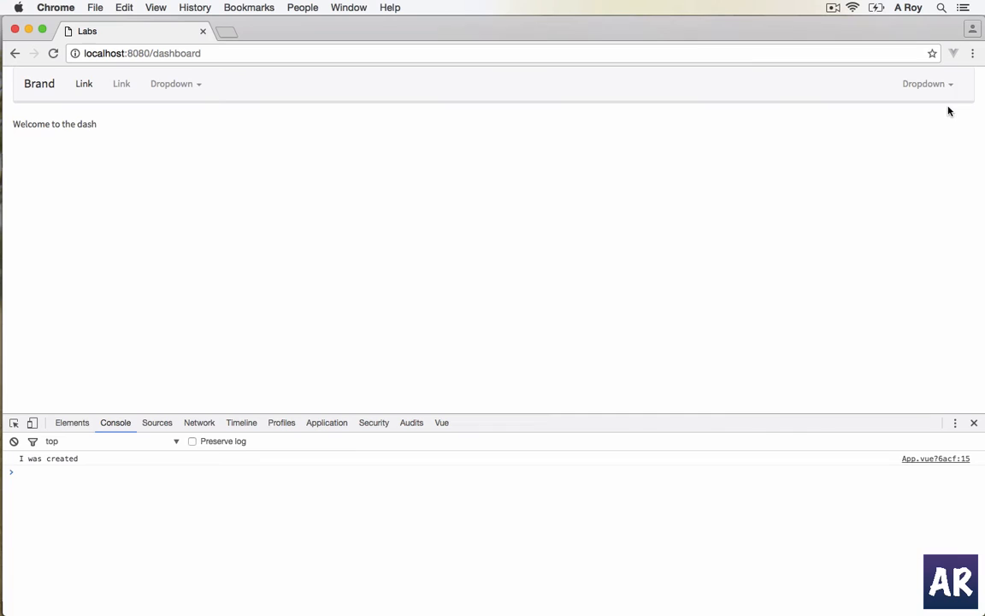
click(927, 84)
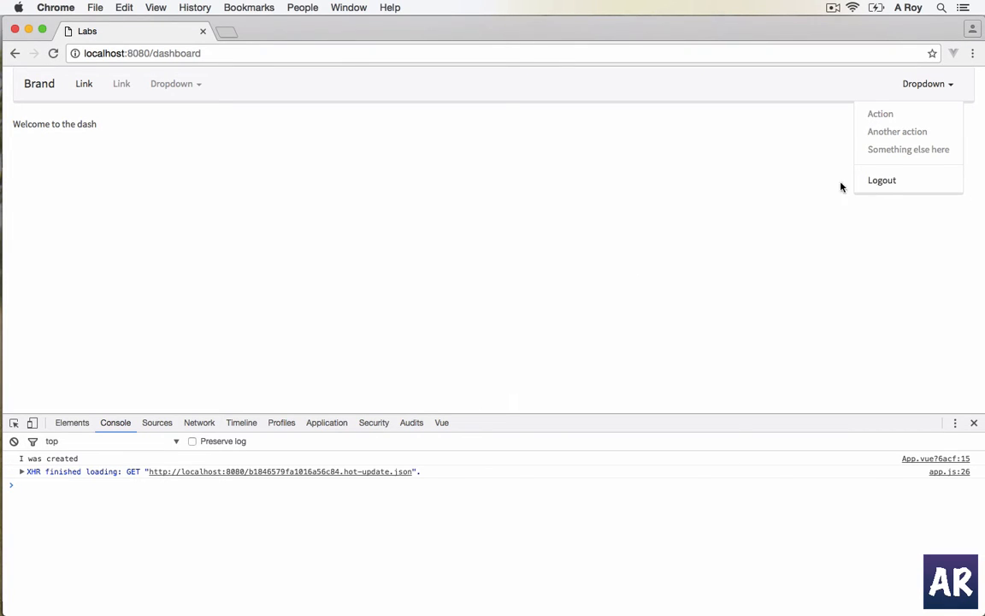
mouse_move(738, 192)
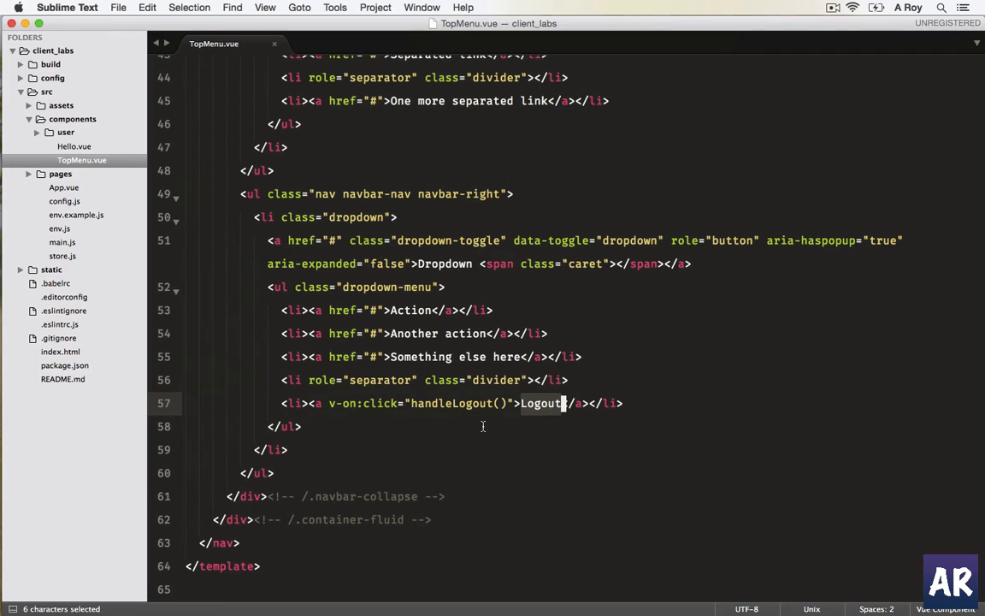
scroll(up, 3)
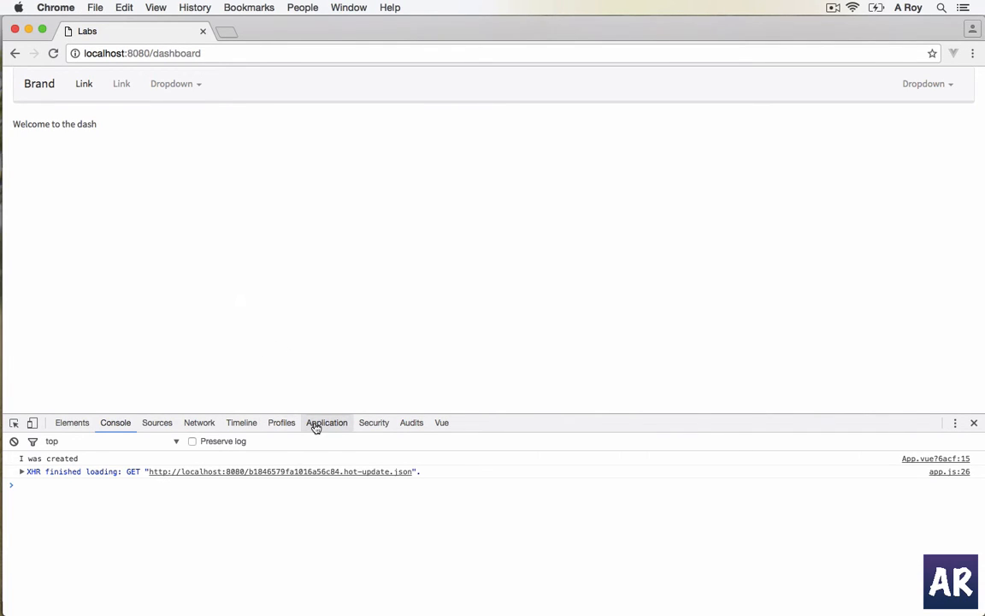
click(327, 421)
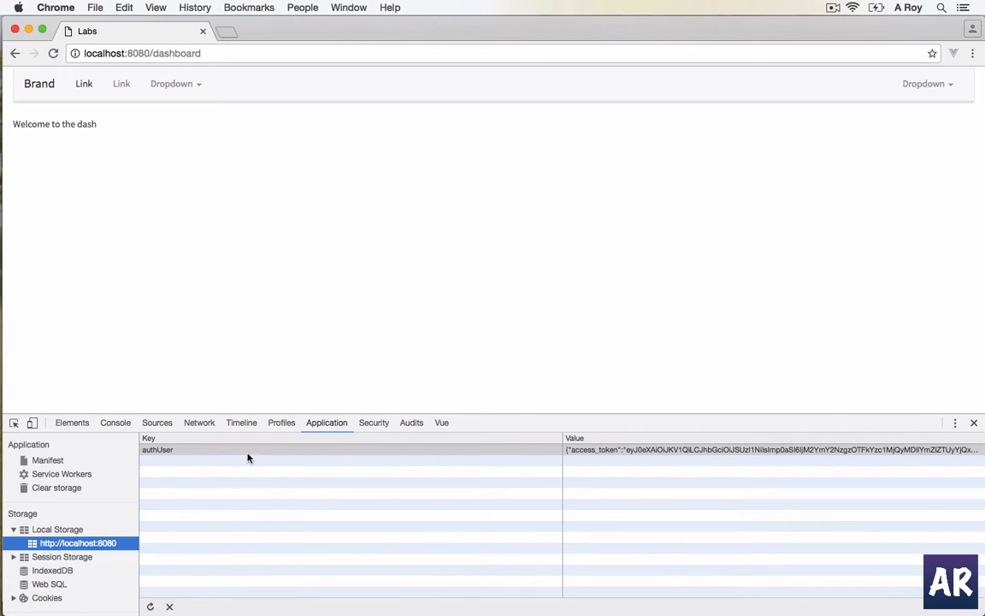
mouse_move(431, 502)
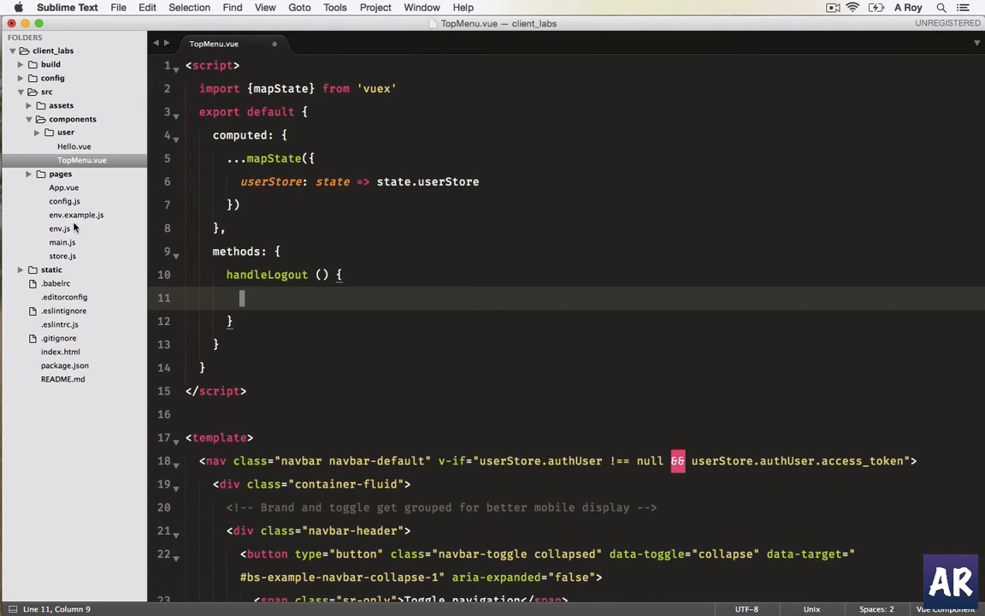
mouse_move(171, 339)
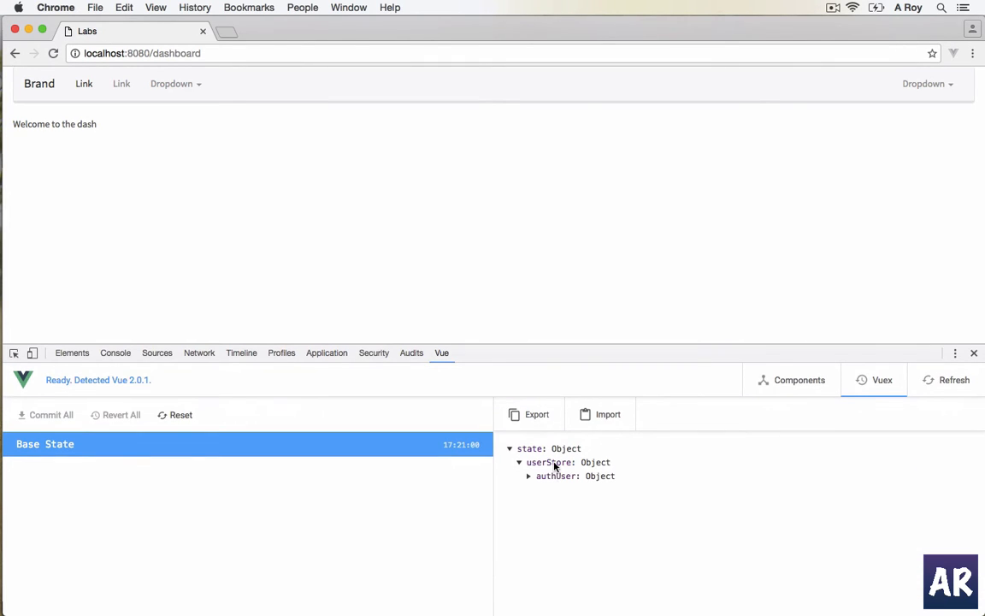
Expand userStore.authUser in the Vuex tab, then switch to Sublime Text and load userStore.js.
click(529, 475)
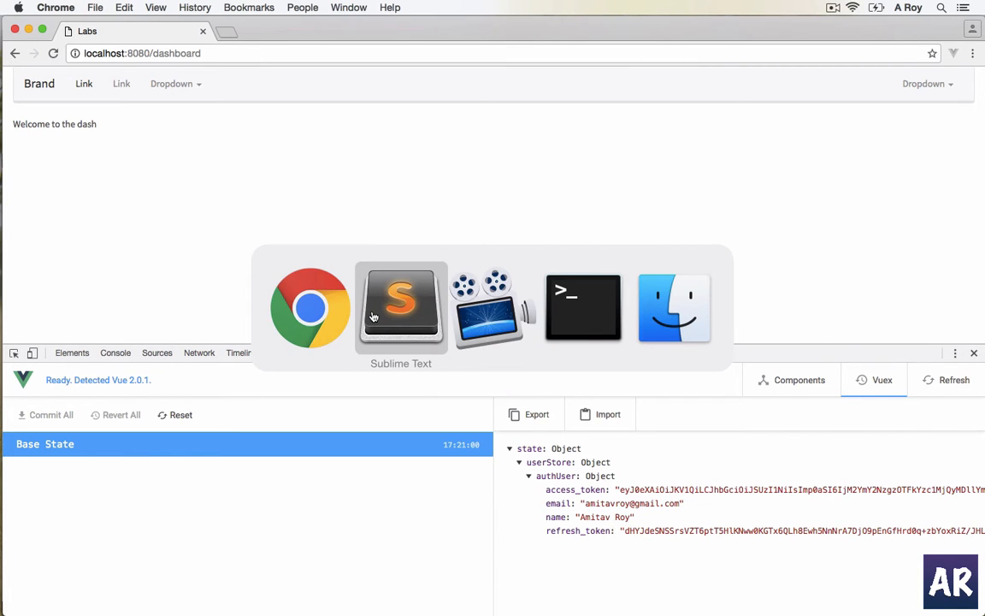
click(400, 308)
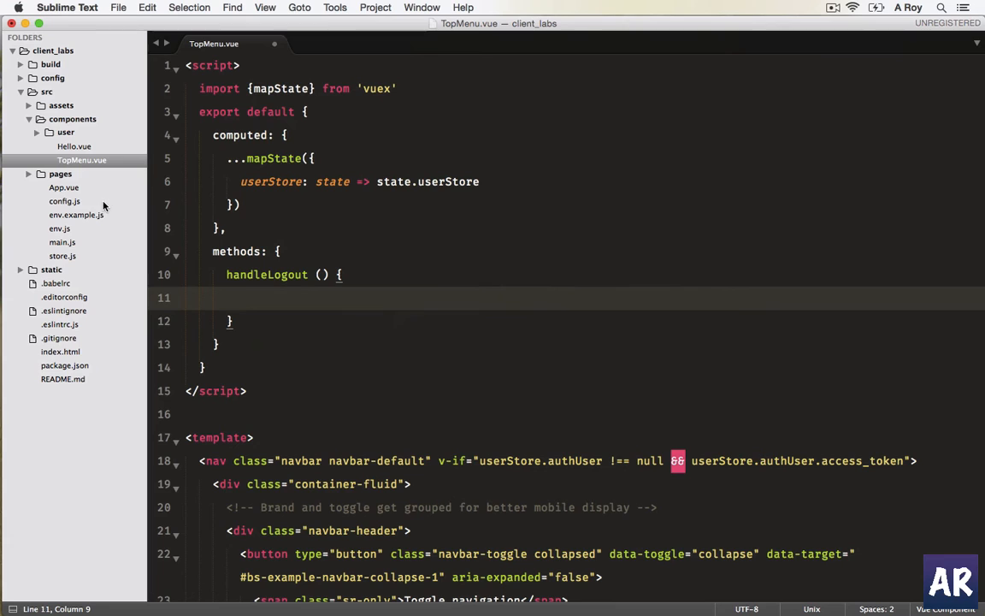
click(65, 132)
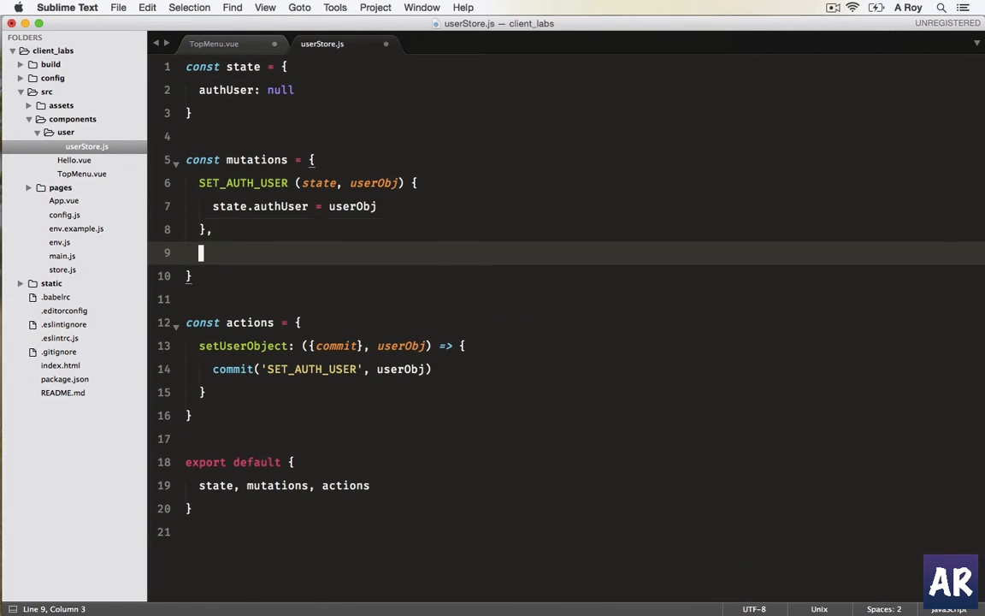
Add a CLEAR_AUTH_USER(state) mutation in userStore.js that resets authUser to null.
text(CLEAR)
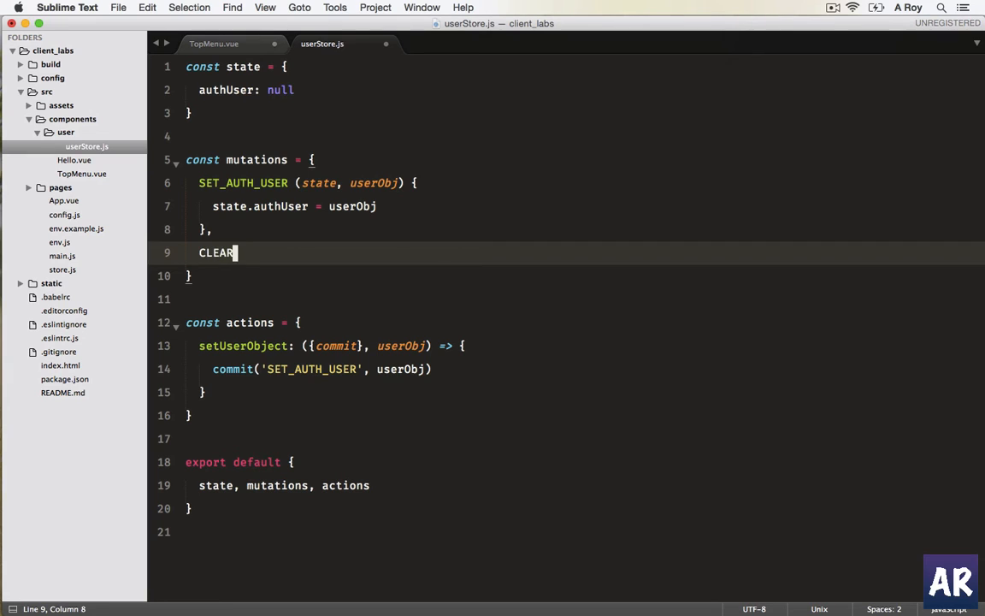
text(_AUTH_USER)
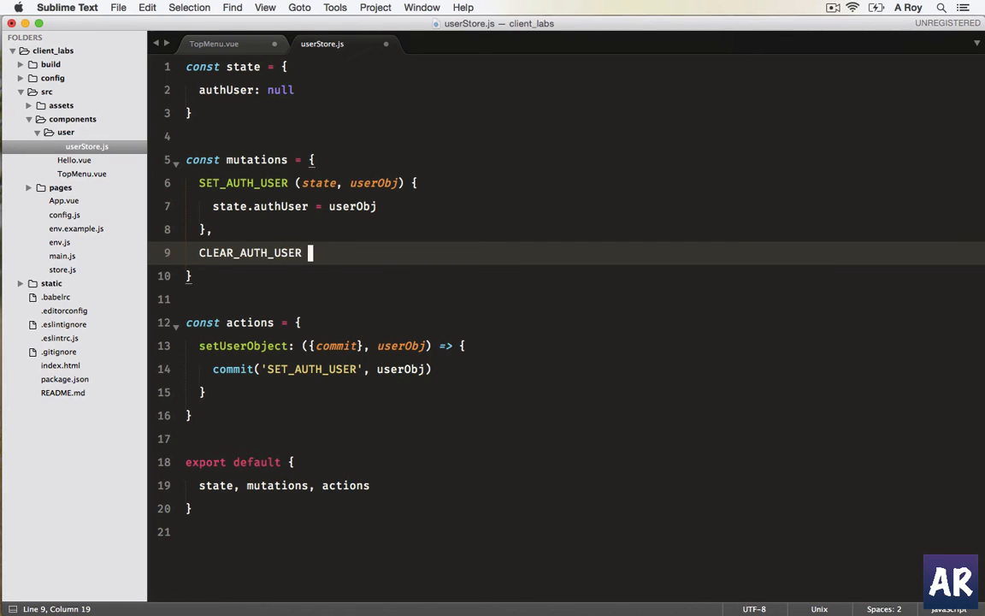
text((state) {)
text(state.authUser = null)
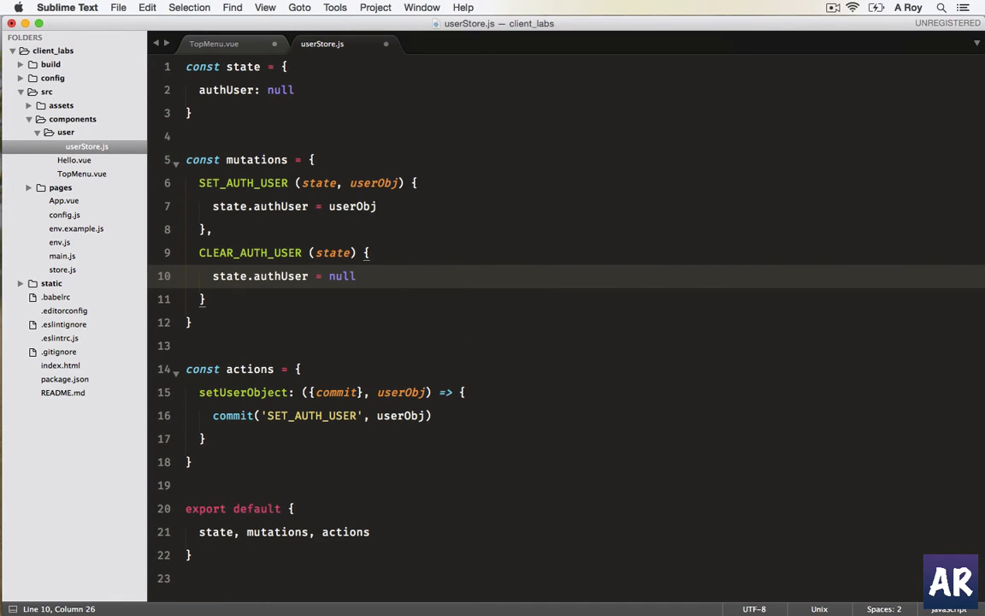
click(265, 254)
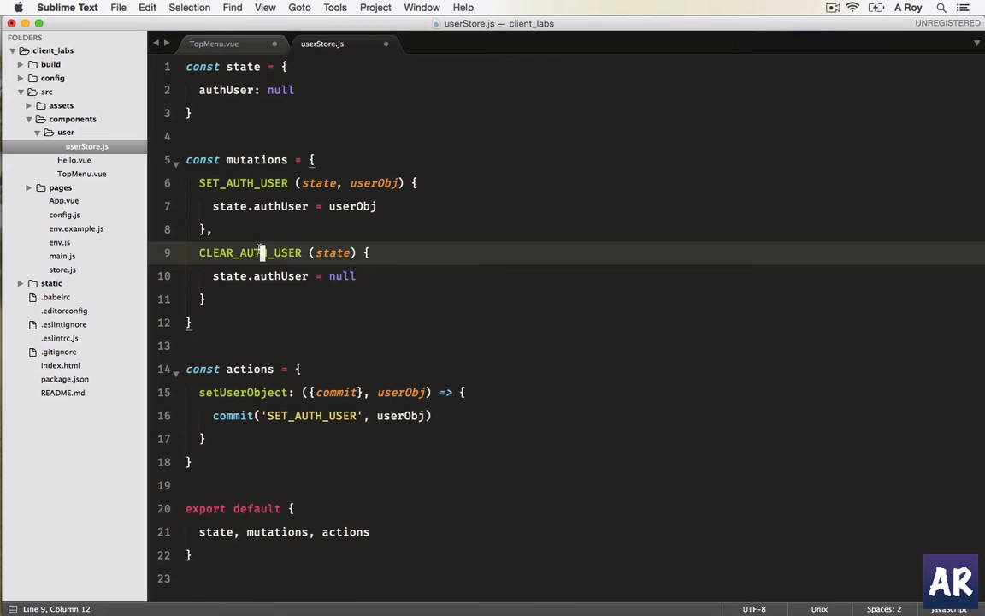
double_click(249, 253)
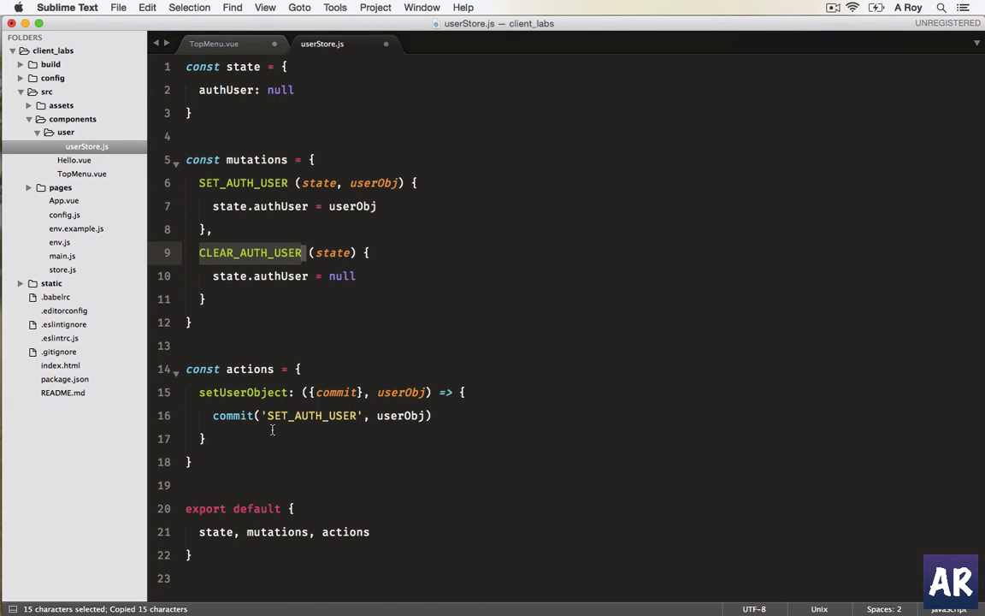
Add a clearAuthUser({commit}) action committing 'CLEAR_AUTH_USER'.
text(clearAuthUser: ()
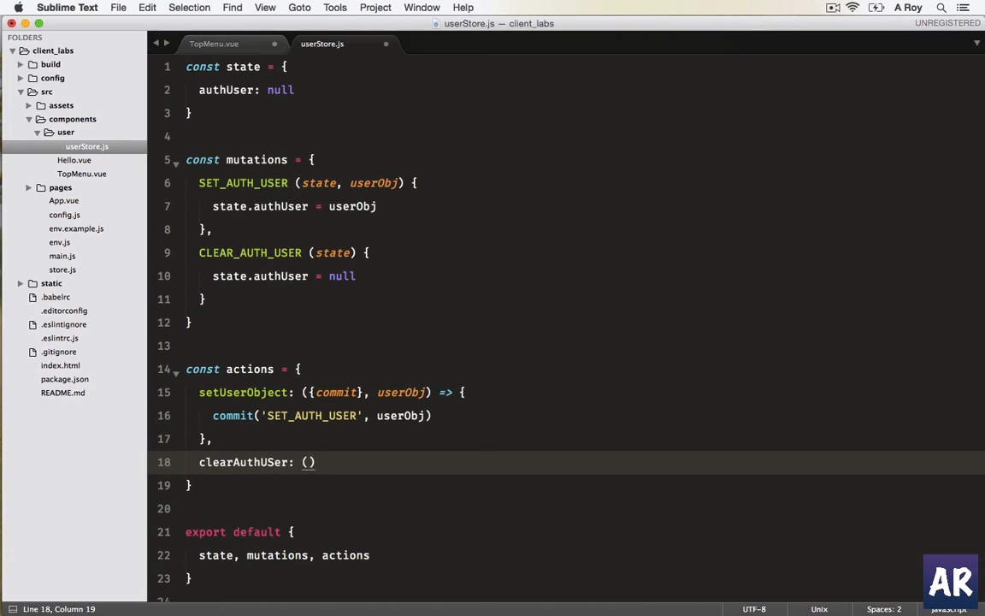
text({commit})
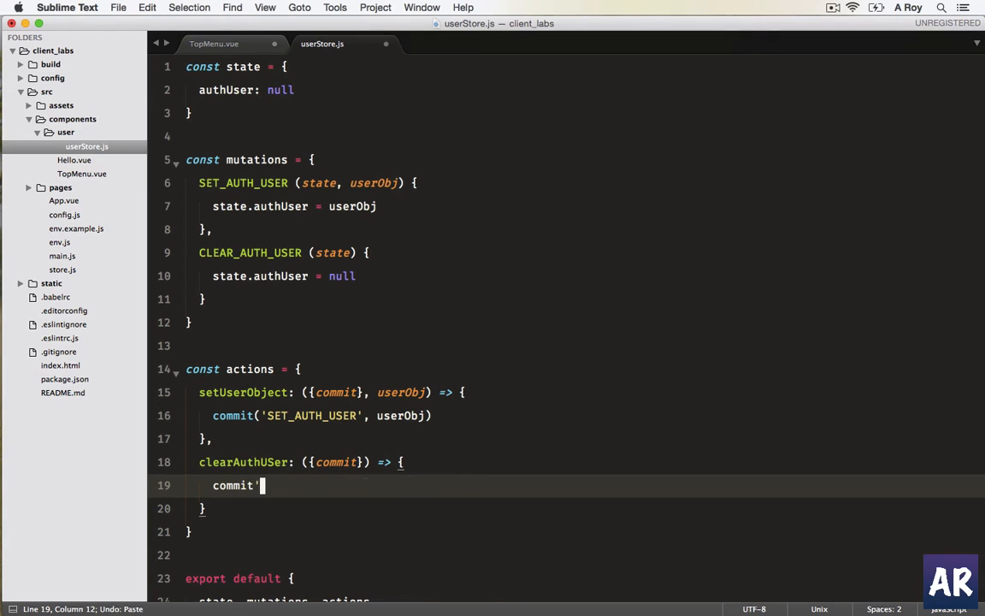
text(('CLEAR_AUTH_USER'))
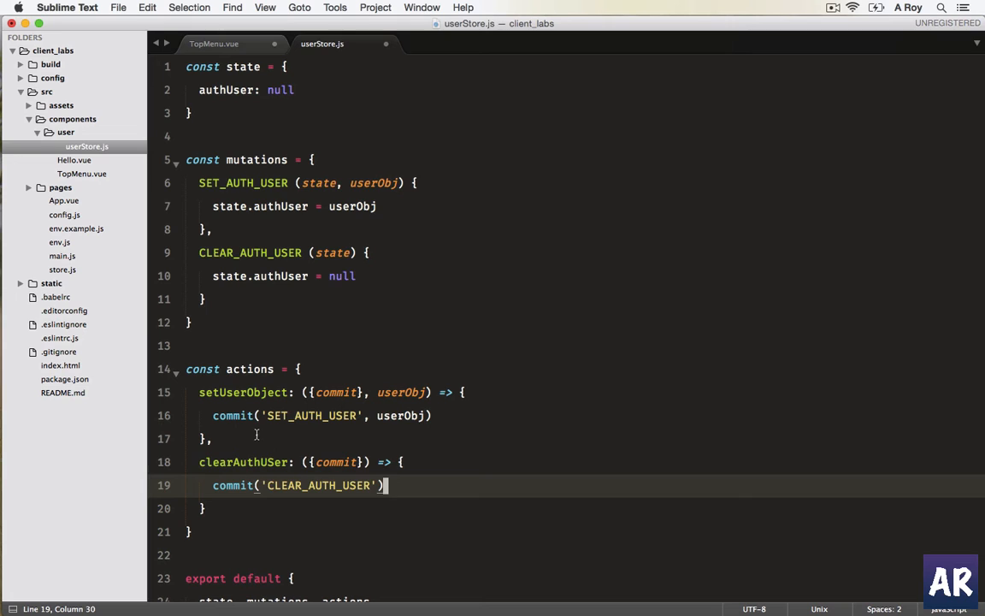
click(249, 462)
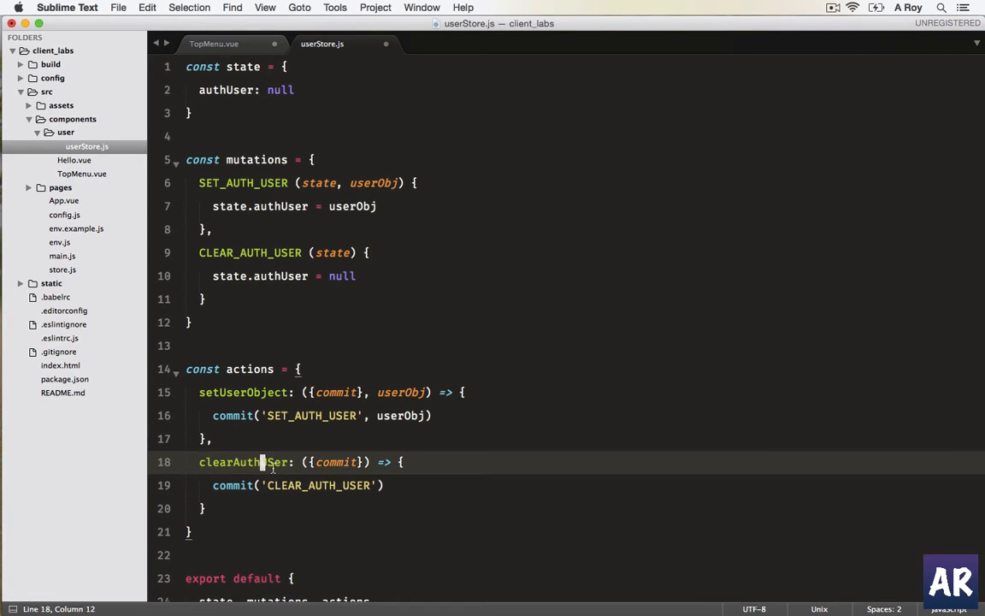
mouse_move(280, 462)
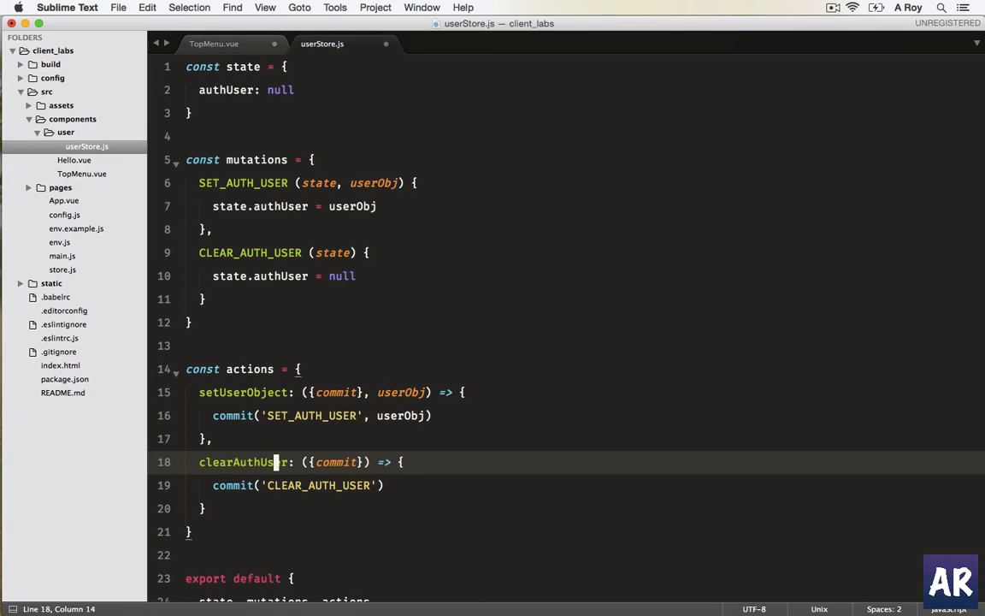
double_click(335, 462)
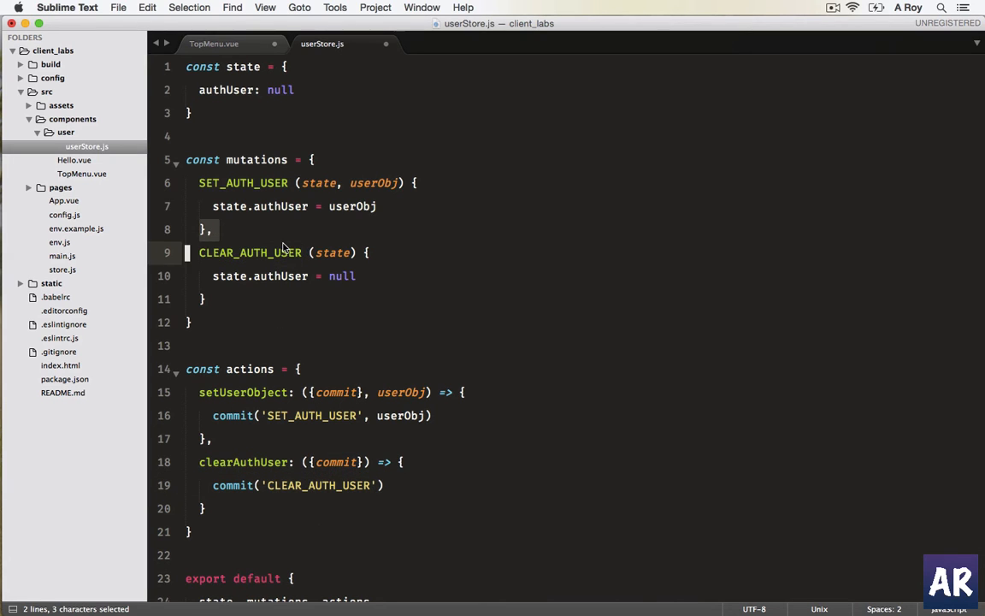
mouse_move(291, 280)
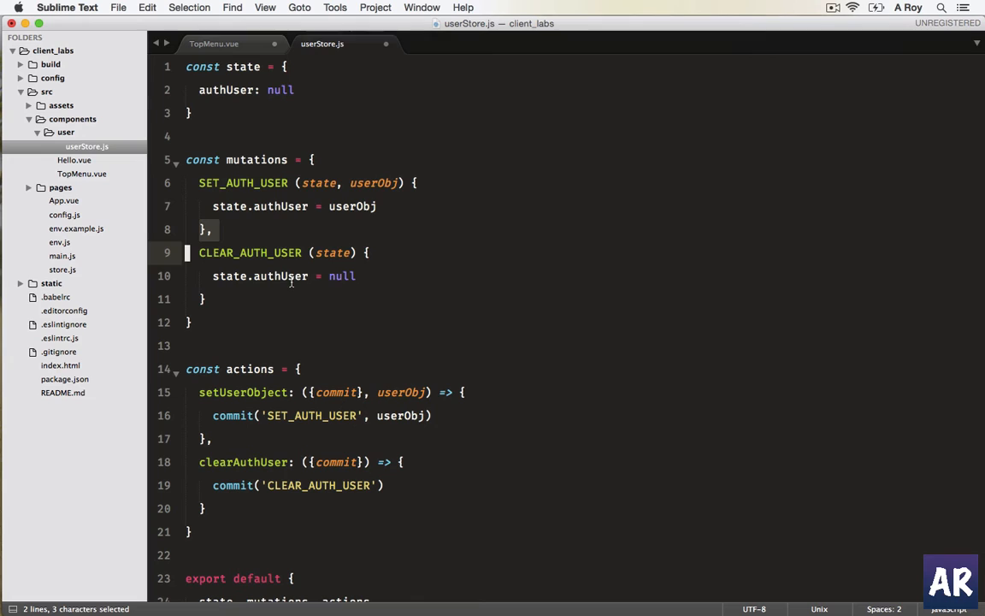
Copy the clearAuthUser action name and switch to the TopMenu.vue file.
click(342, 275)
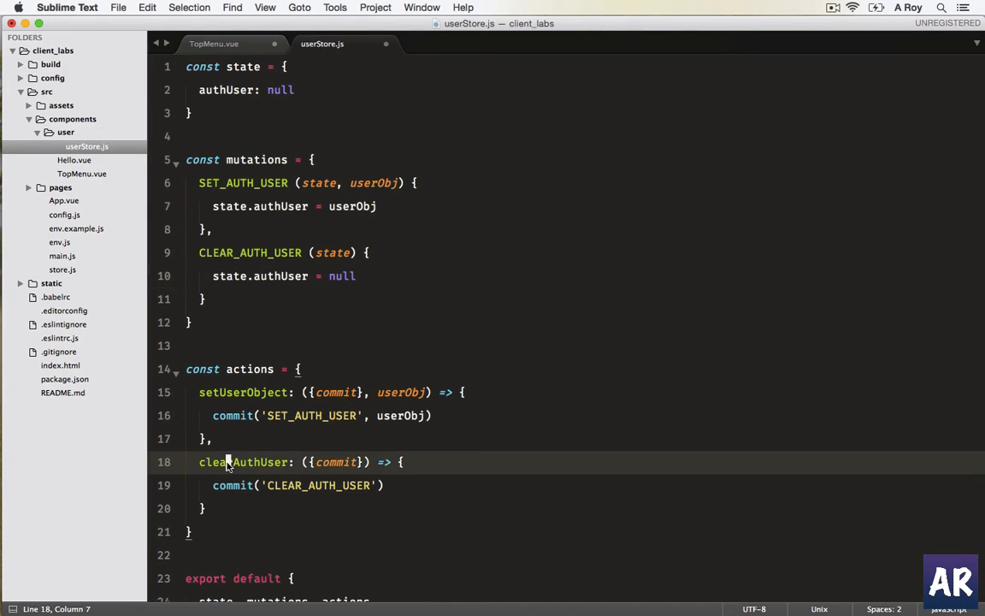
double_click(242, 462)
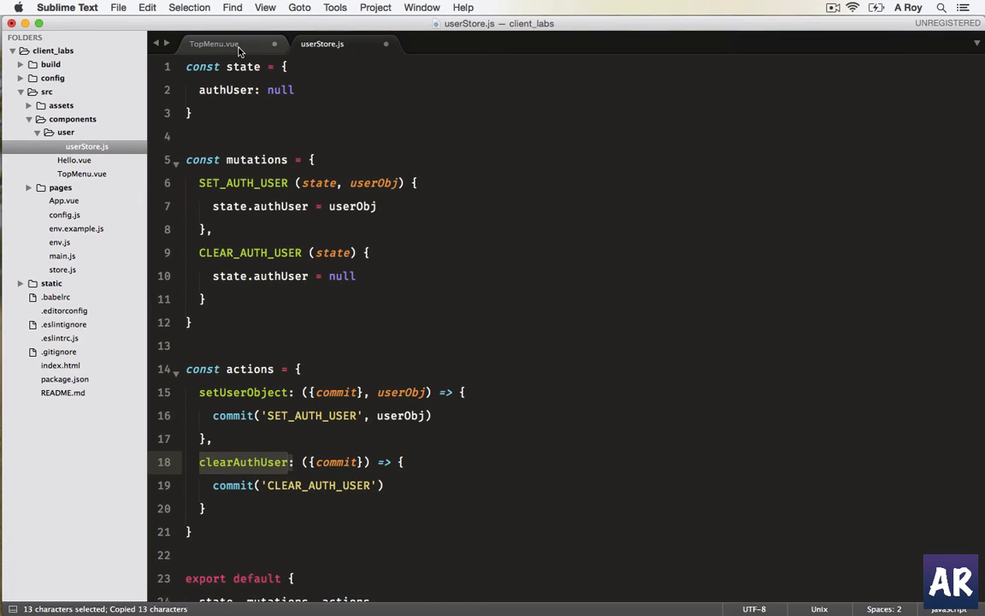
click(214, 45)
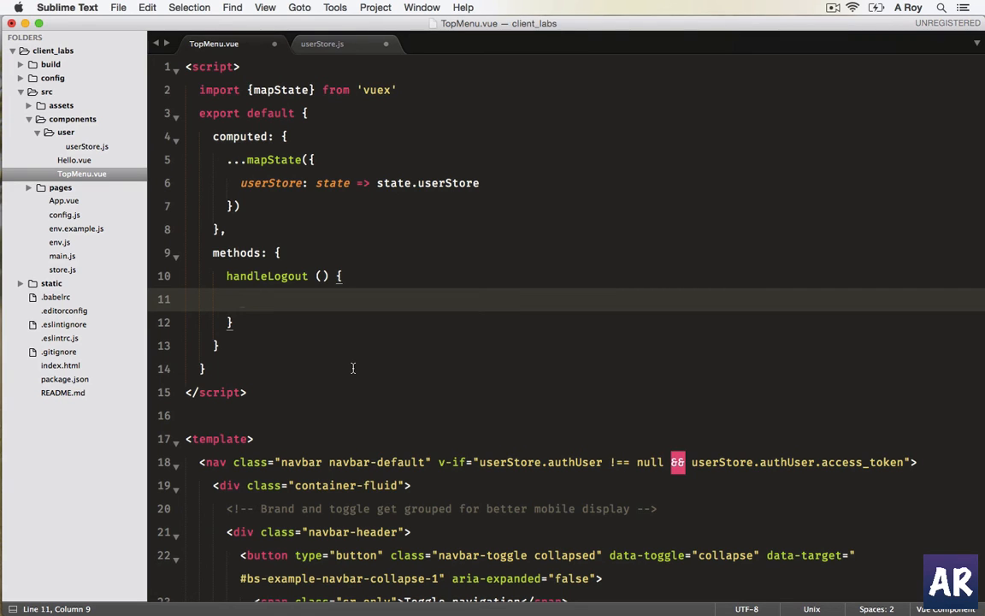
Make handleLogout call this.$store.dispatch('clearAuthUser').
text(this)
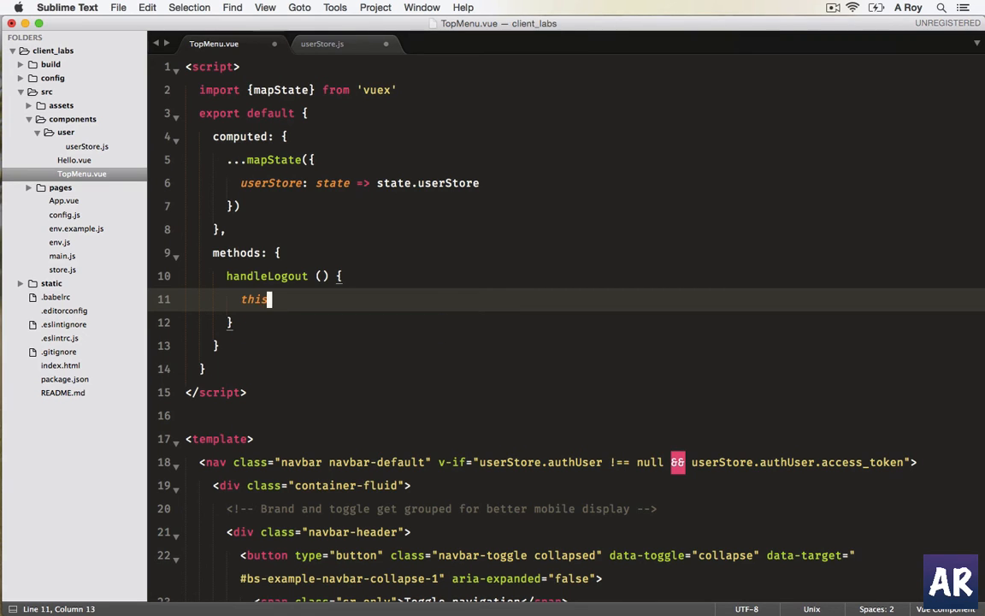
text(.$store)
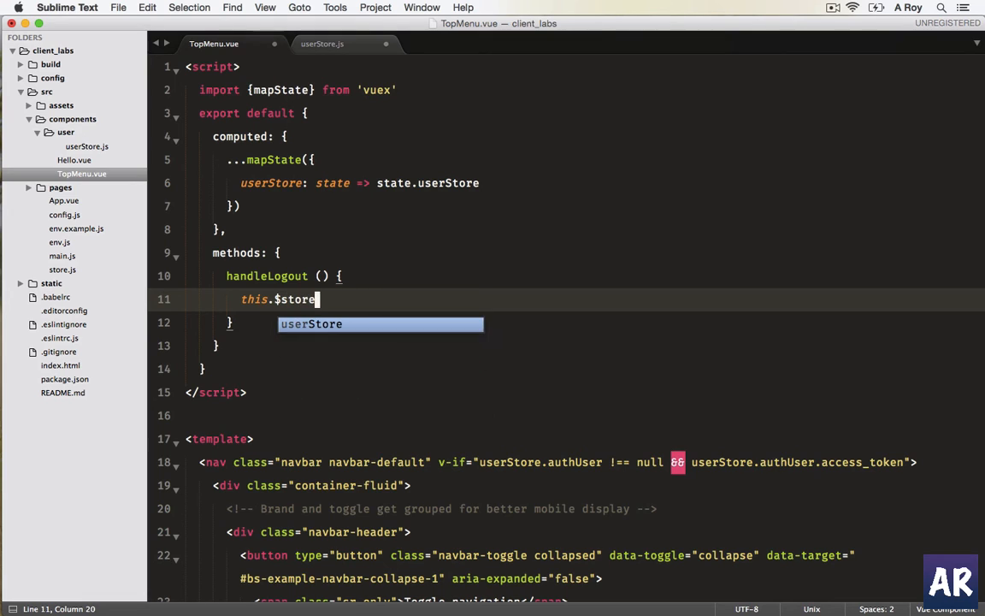
text(.dispatch(')
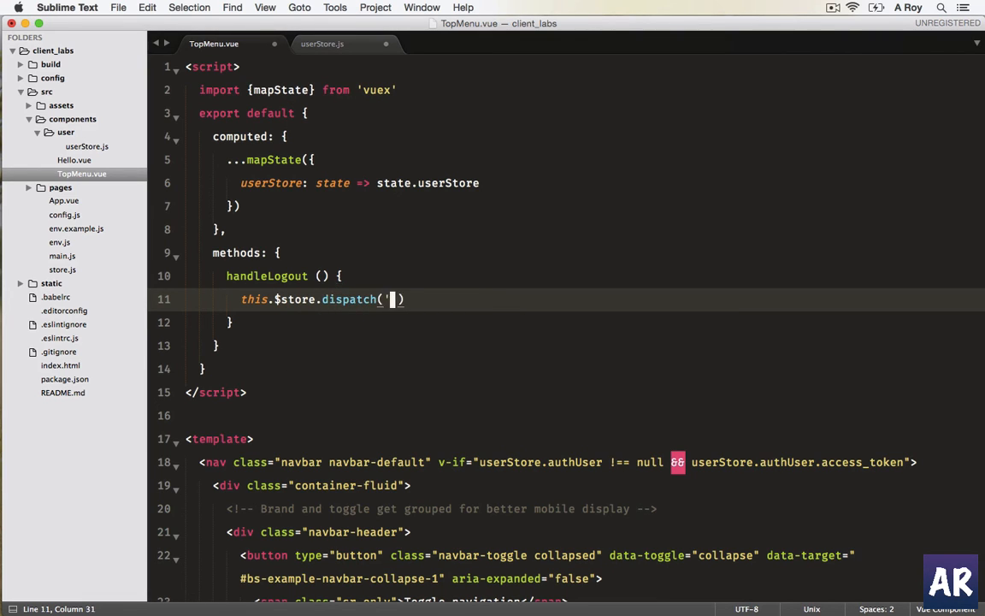
text(clearAuthUser)
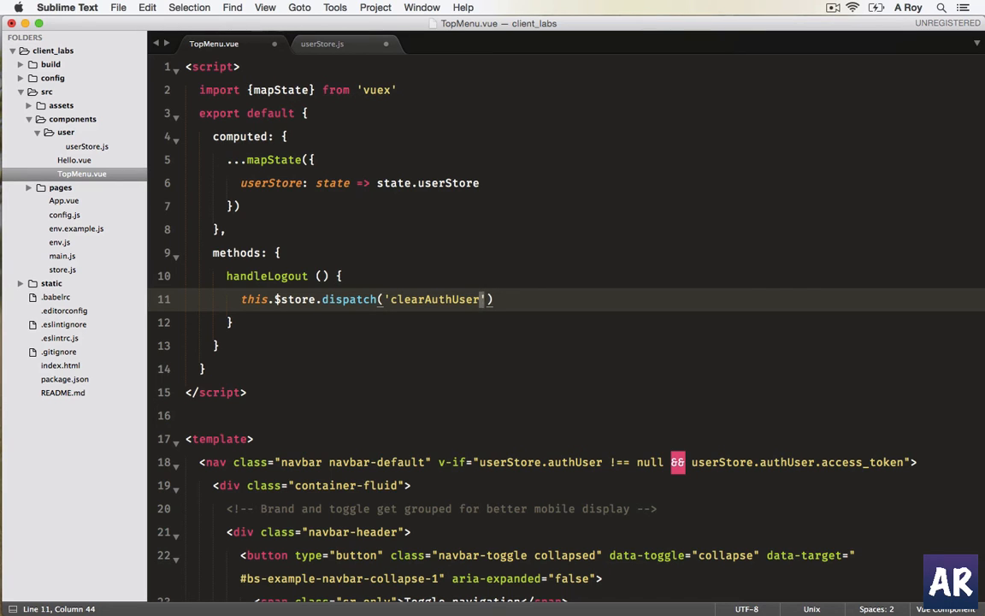
key(enter)
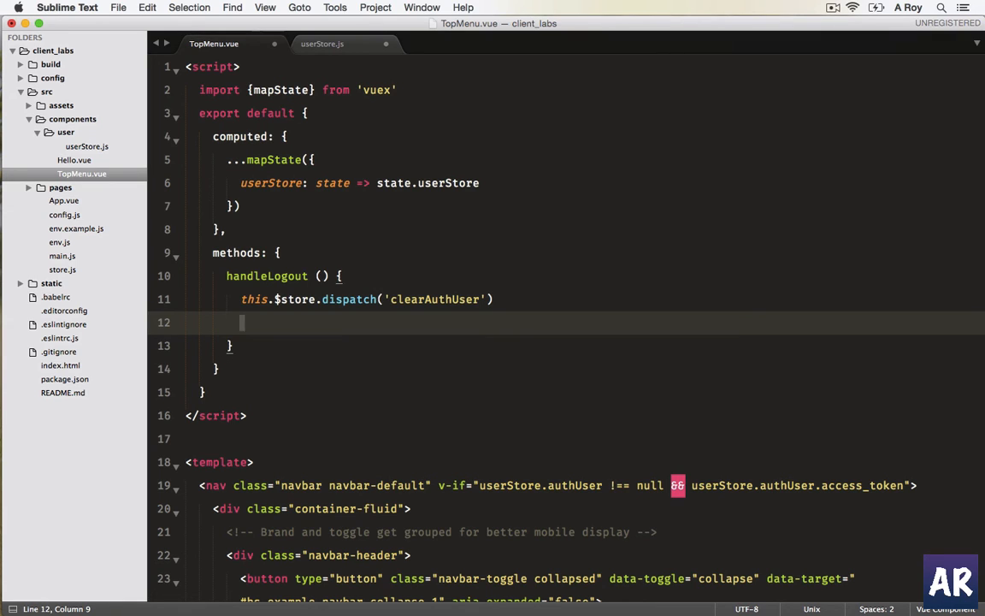
Begin a window.localStorage call on the next line of the handler.
text(window)
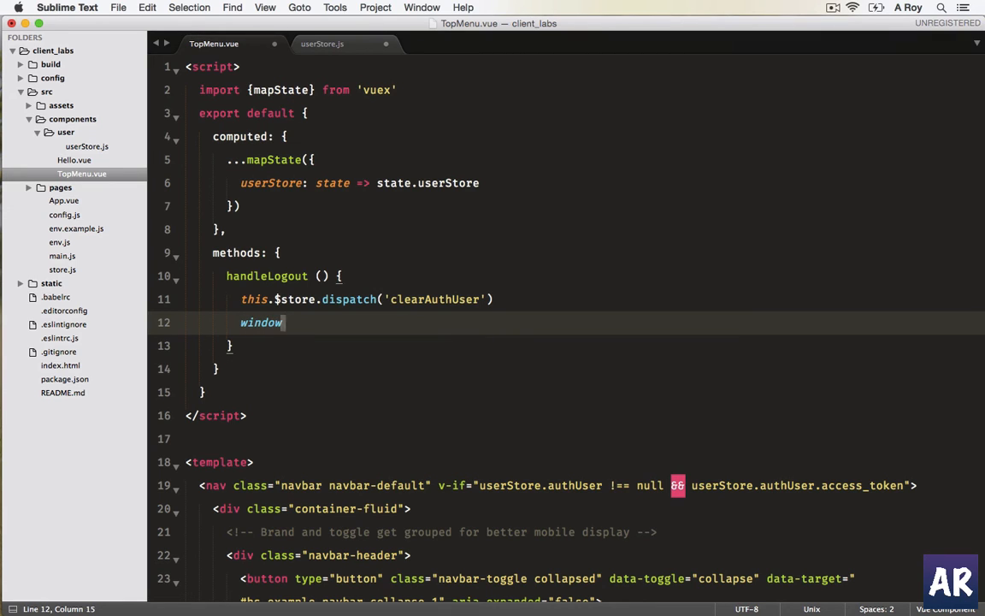
text(.local)
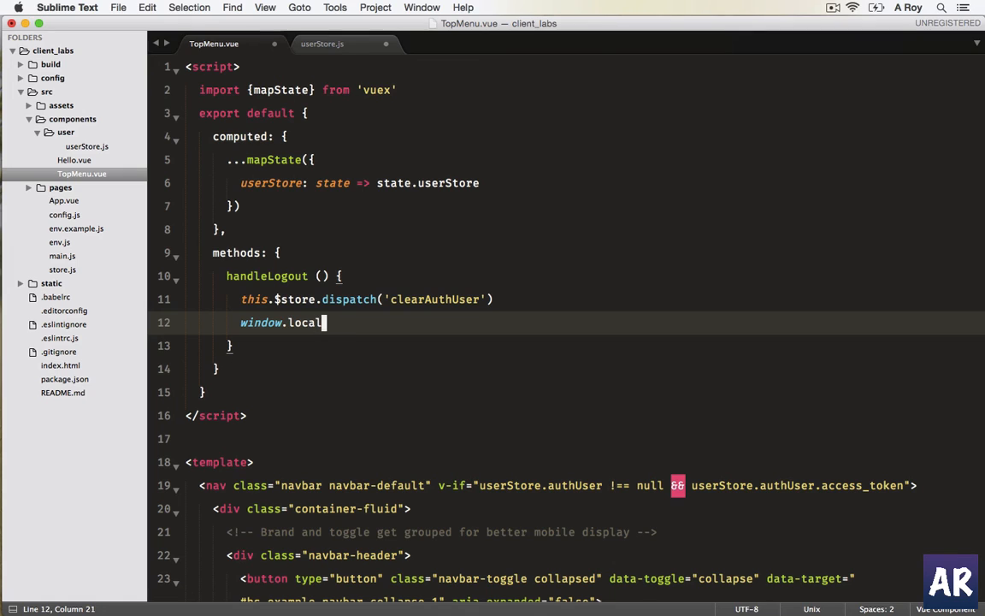
text(Storage)
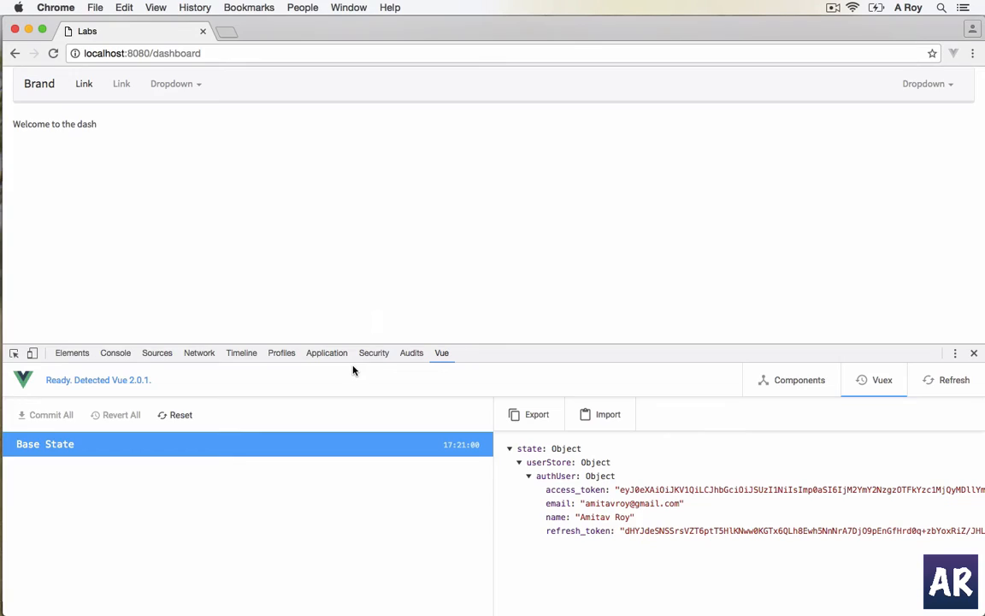
Search Google for 'localstorage delete item' and read the Stack Overflow answer on removeItem.
text(localstorage delete item)
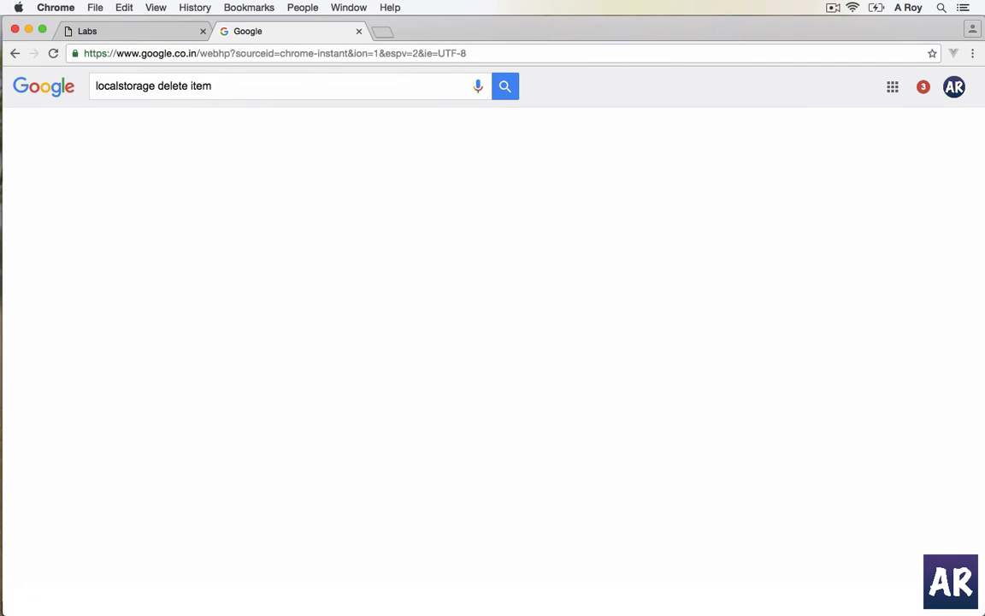
click(504, 86)
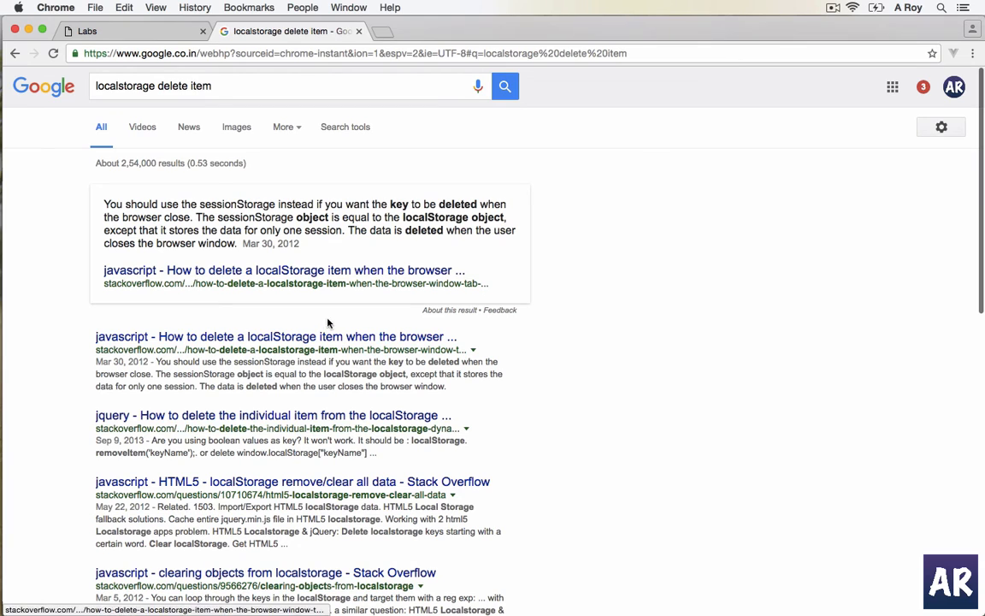
mouse_move(121, 468)
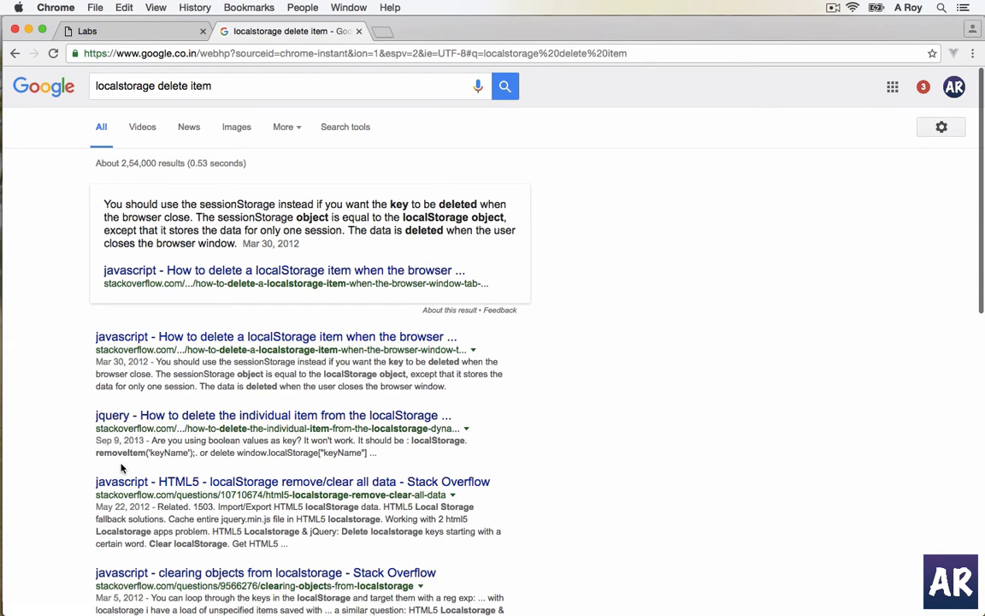
click(274, 416)
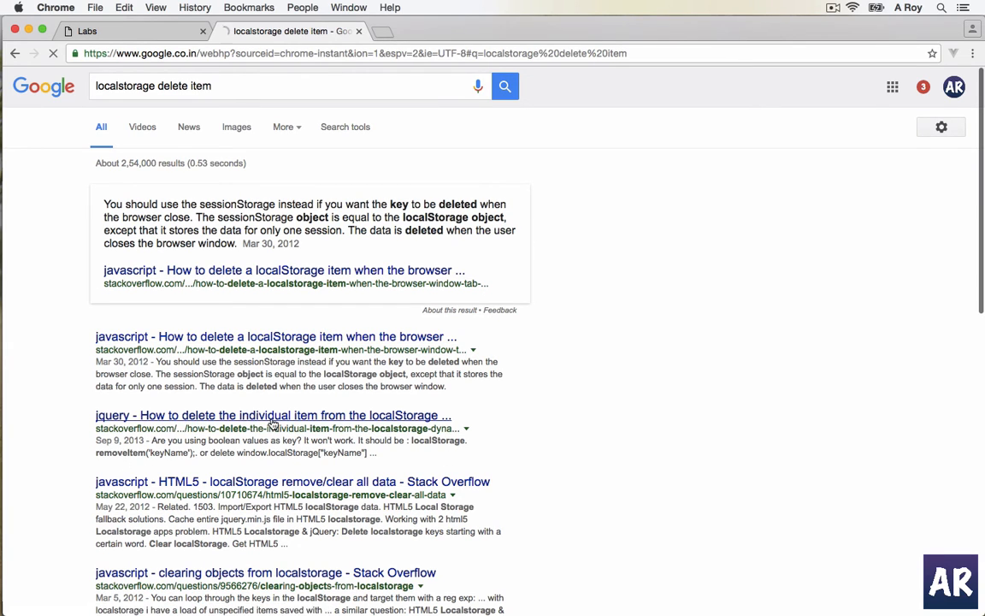
click(273, 415)
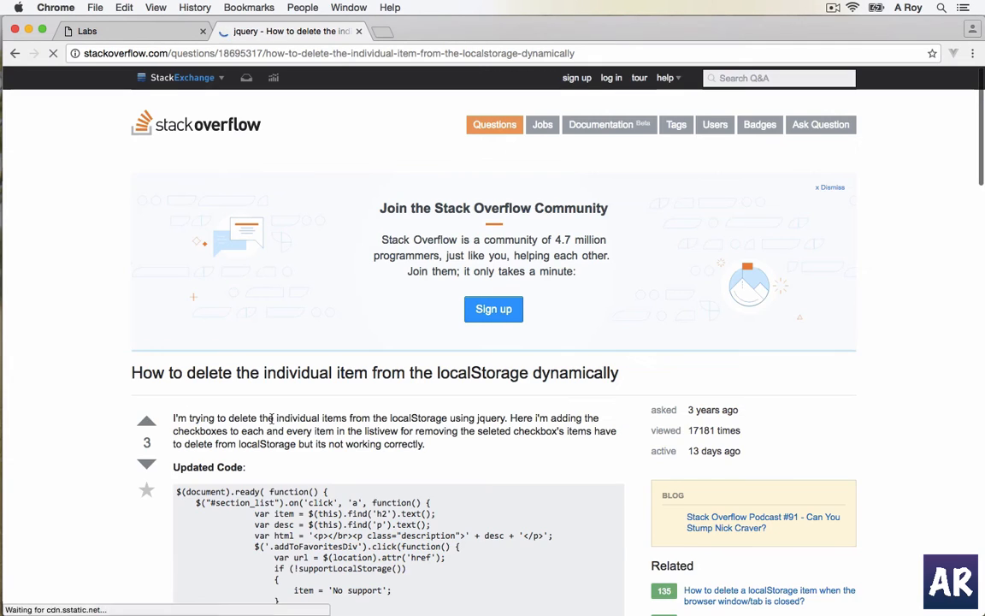
scroll(down, 3)
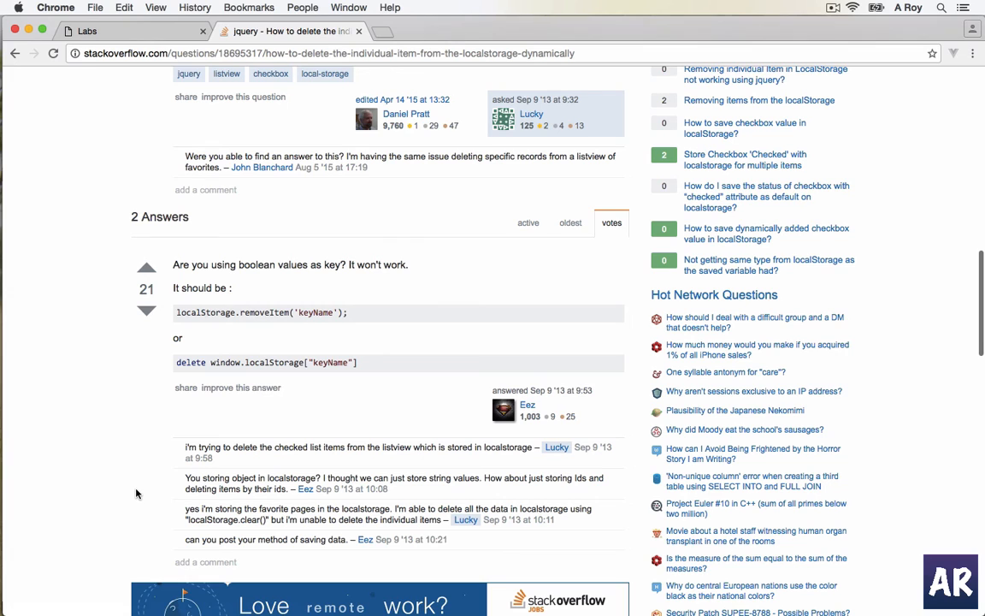
scroll(down, 3)
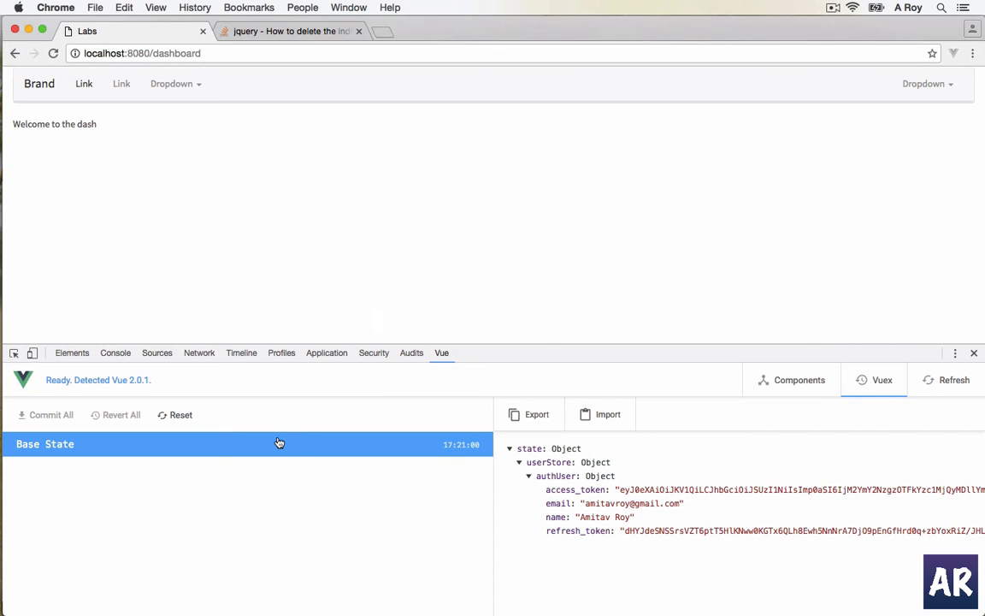
click(290, 31)
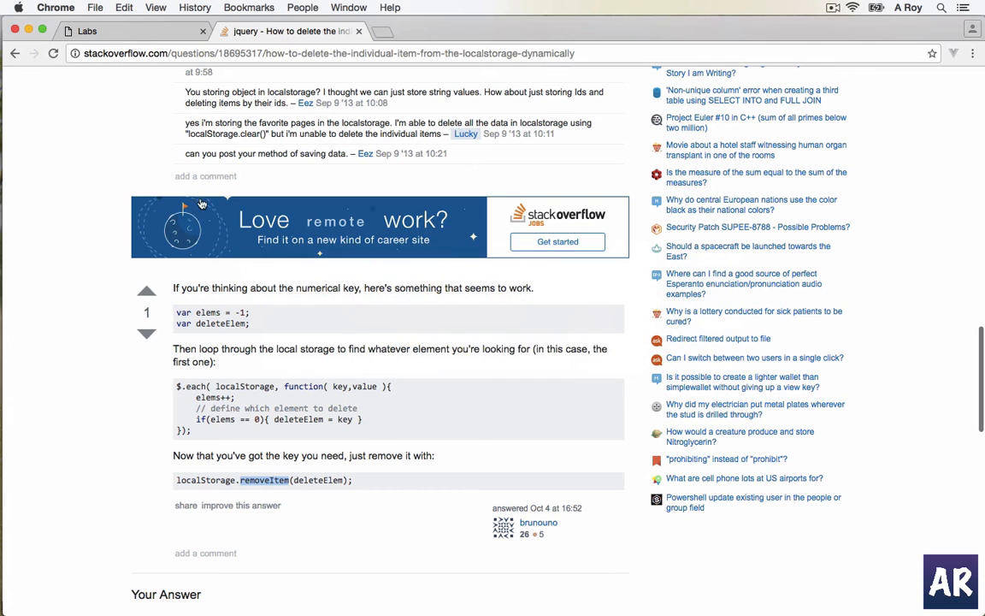
Have handleLogout call window.localStorage.removeItem('authUser') and check the stored authUser entry in DevTools.
click(129, 31)
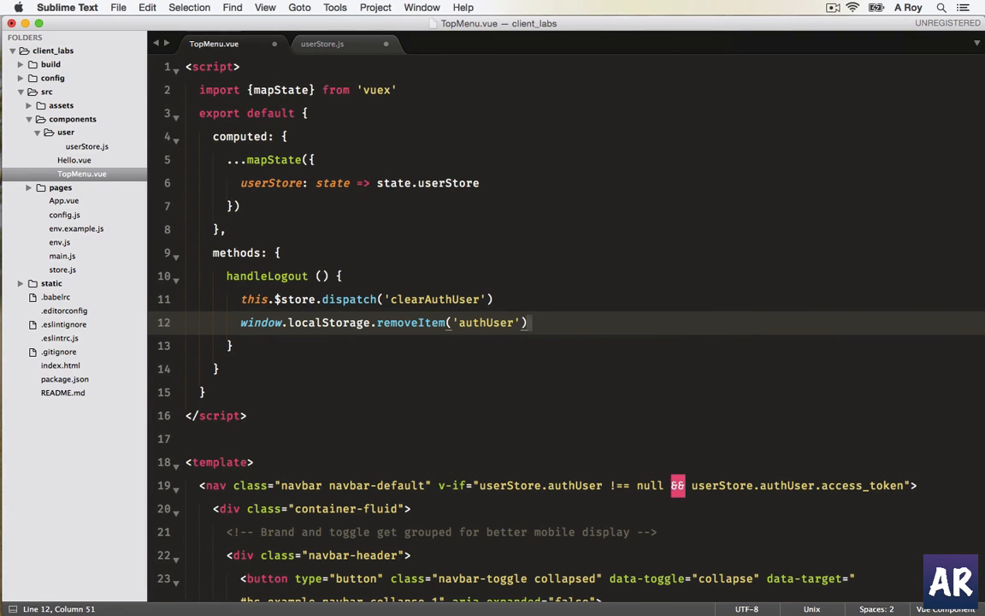
click(446, 298)
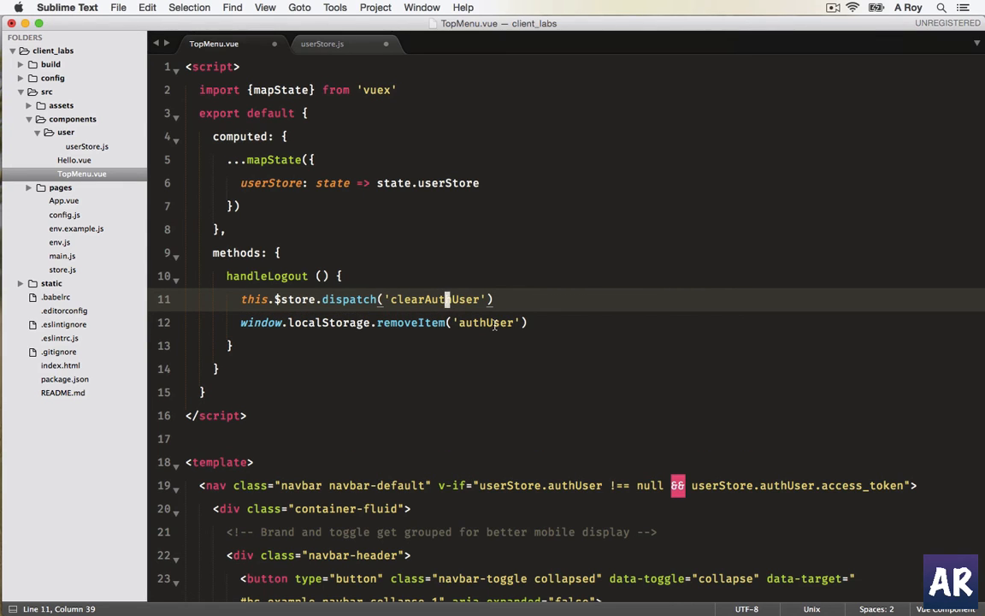
click(550, 321)
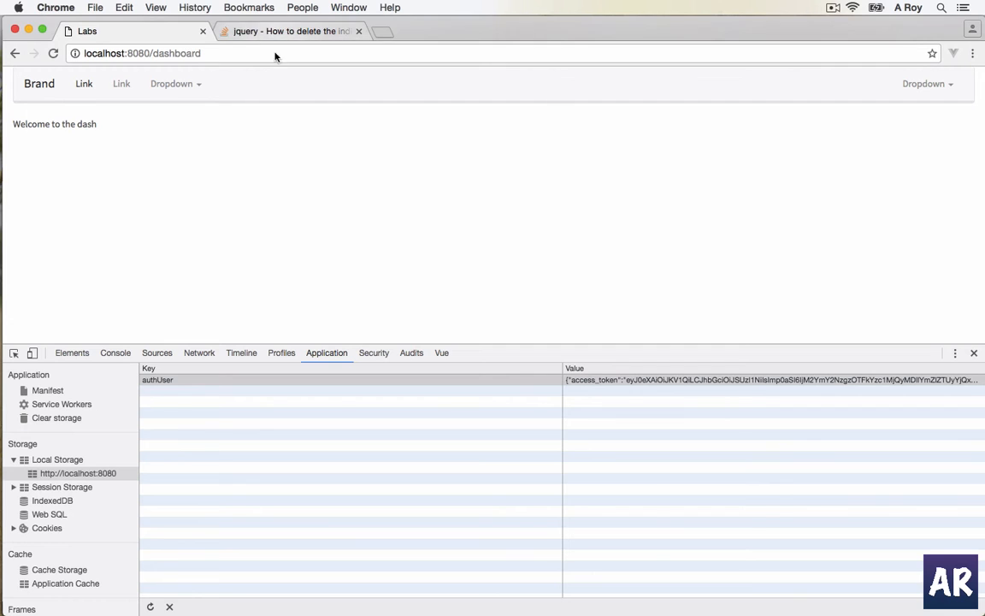
Select the CLEAR_AUTH_USER mutation and expand state > userStore to see authUser: null.
click(168, 606)
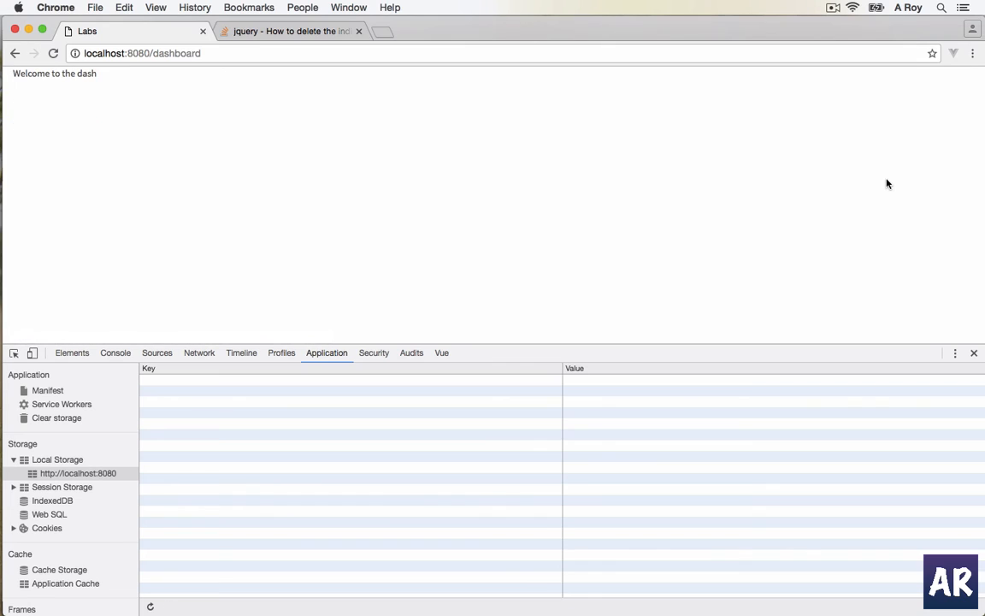
mouse_move(410, 352)
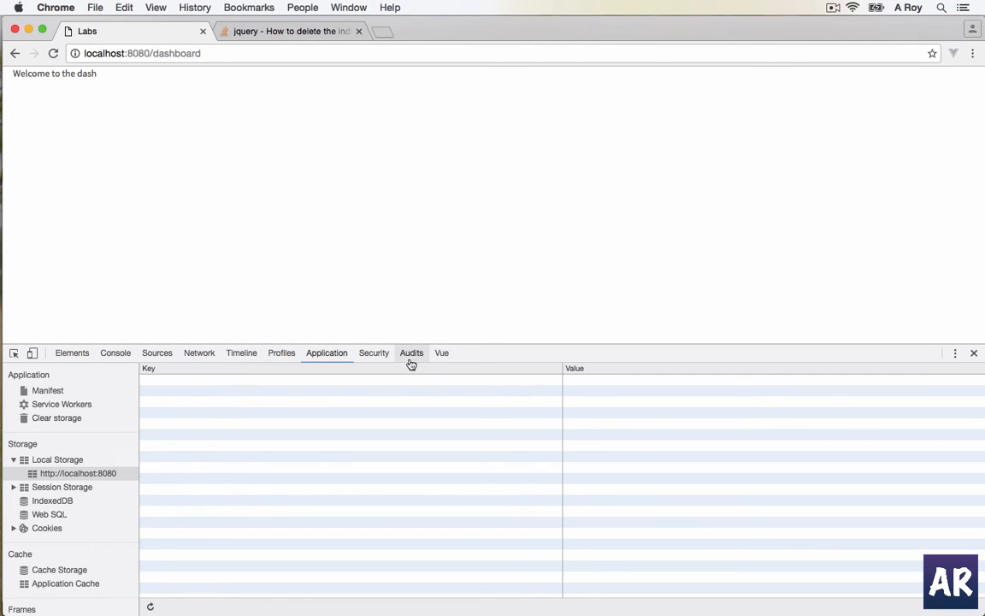
click(441, 352)
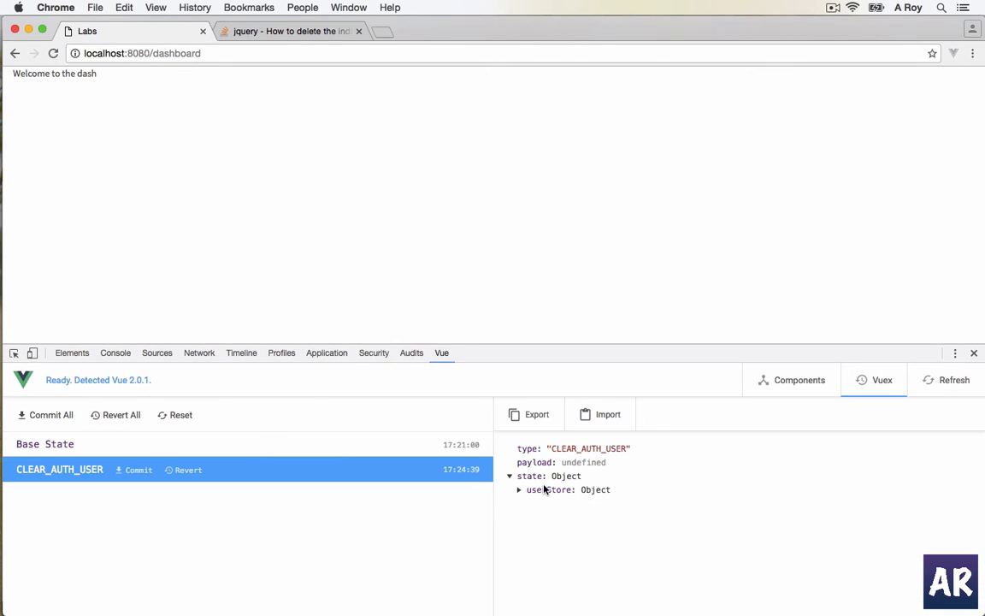
click(520, 489)
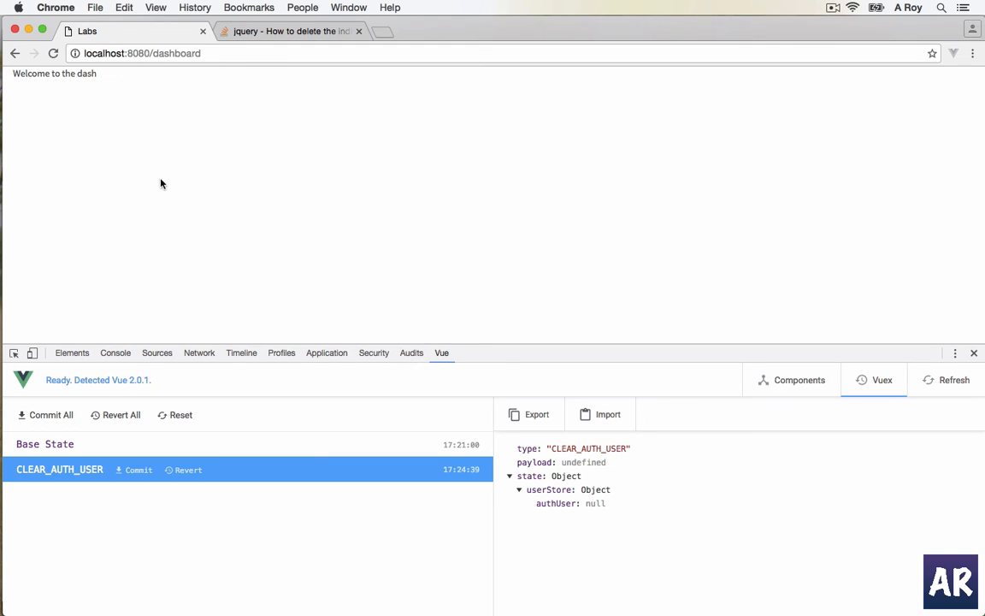
mouse_move(152, 159)
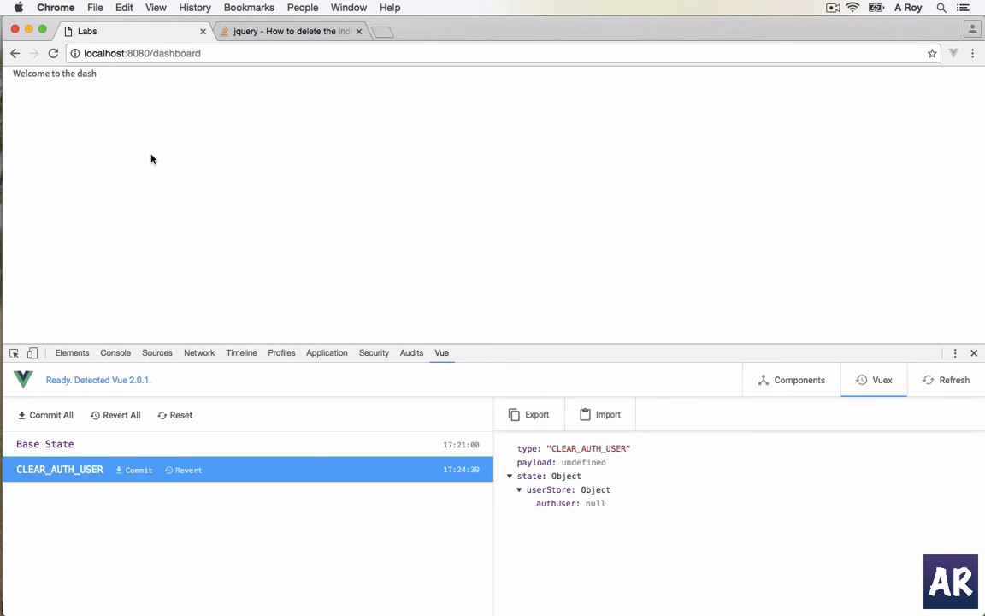
mouse_move(201, 192)
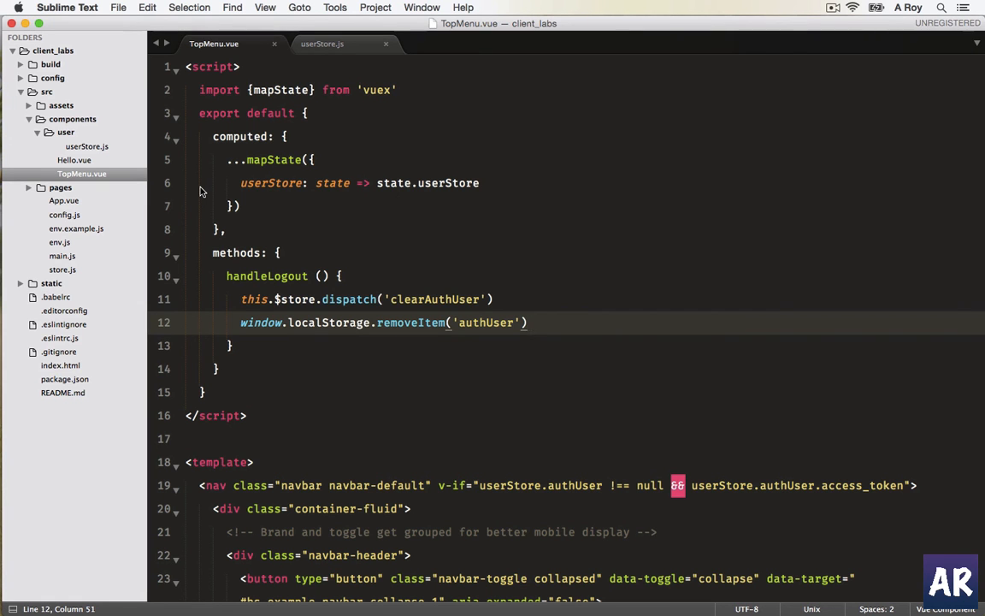
Add a this.$router.push({name: ''}) redirect line in handleLogout after removing authUser.
key(enter)
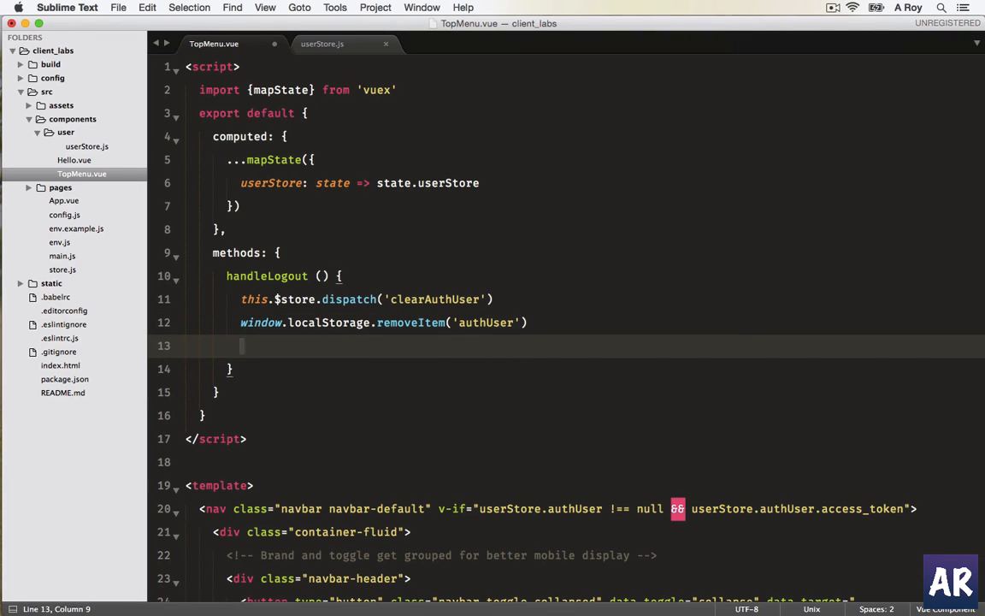
click(60, 186)
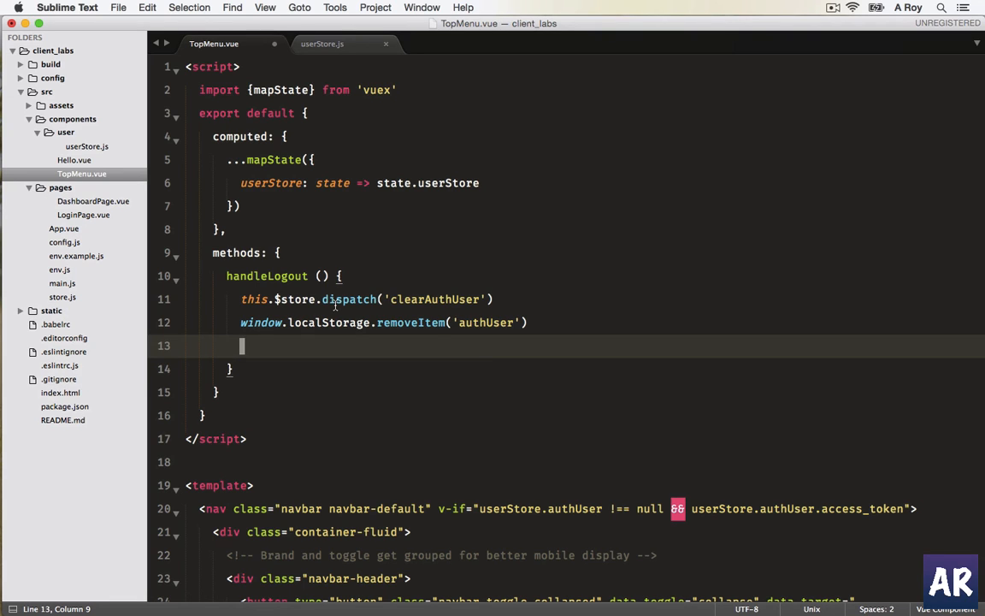
text(this.)
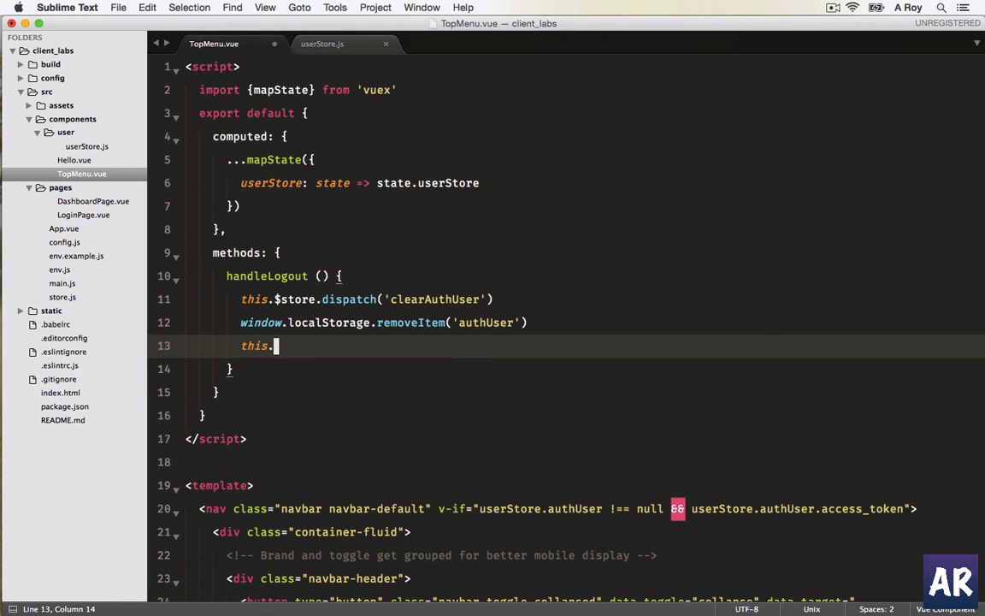
text($router.)
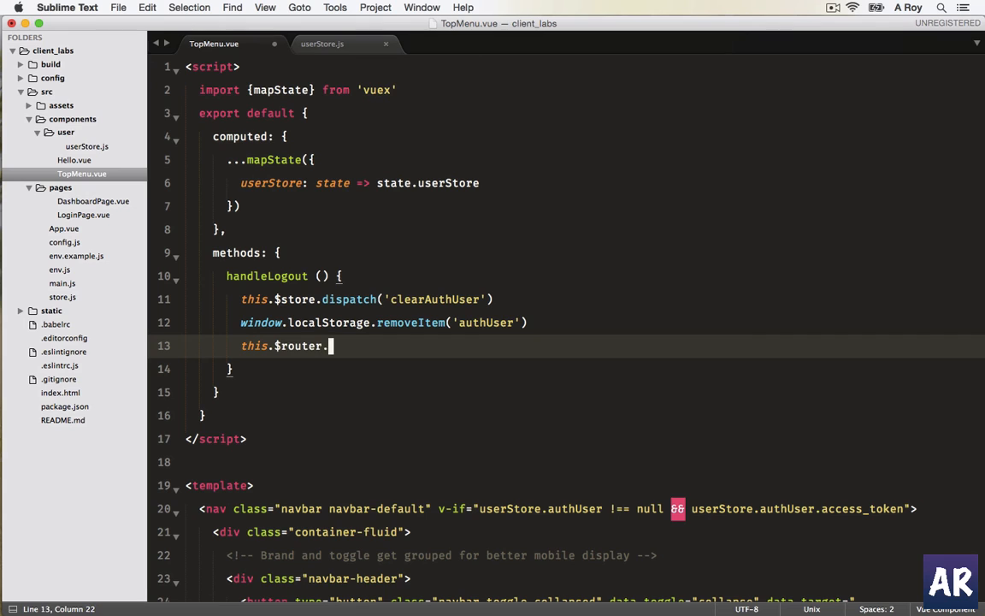
text(push))
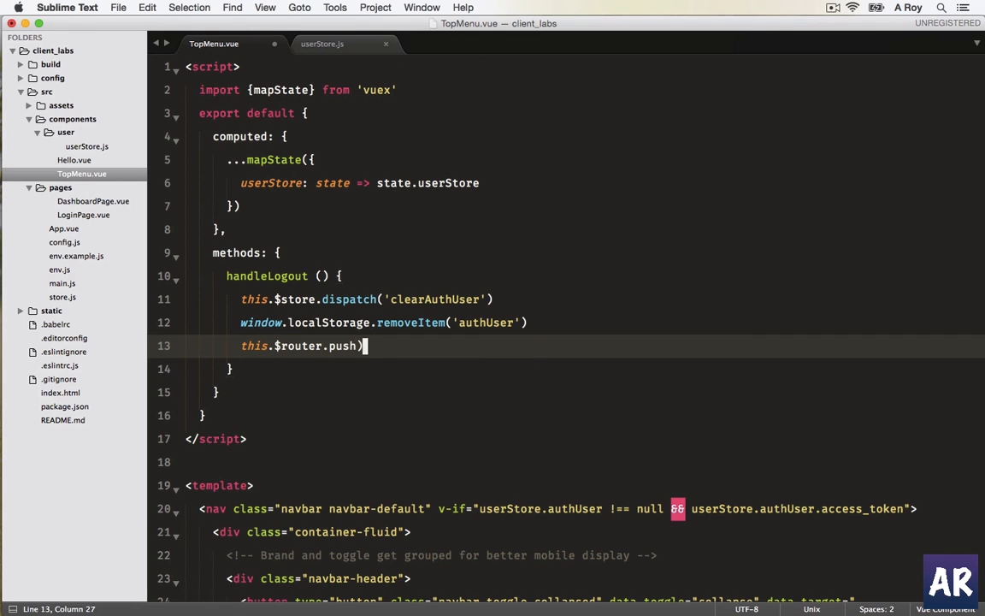
text({nam)
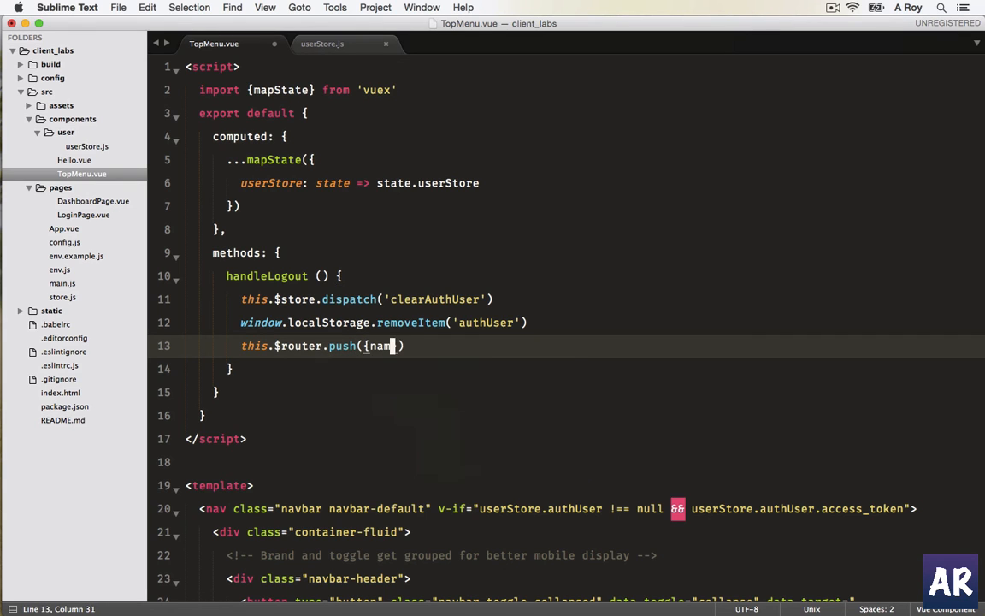
text(e: ')
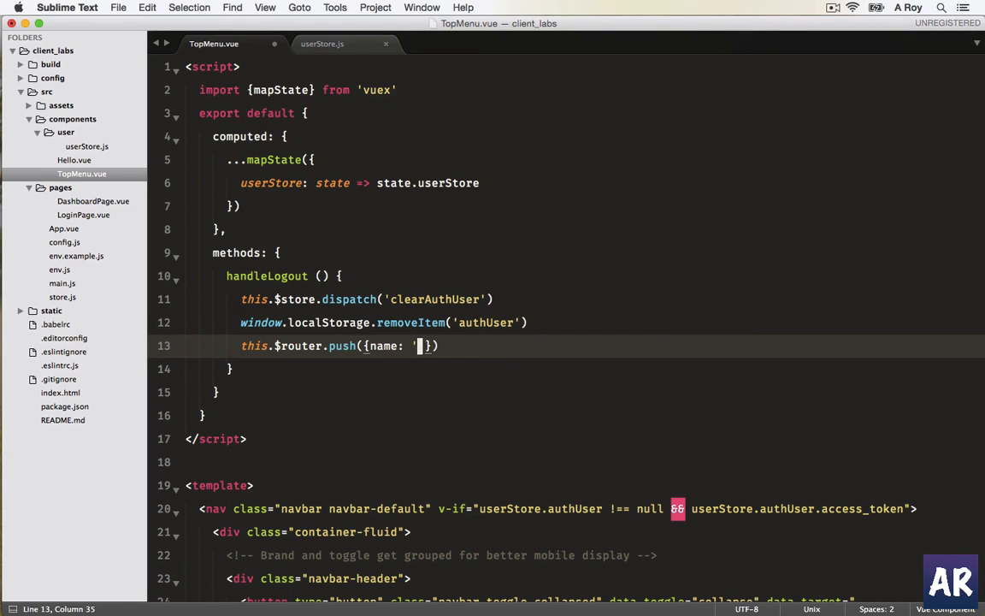
Fill the route name as 'home' so logout redirects to the home route.
click(62, 283)
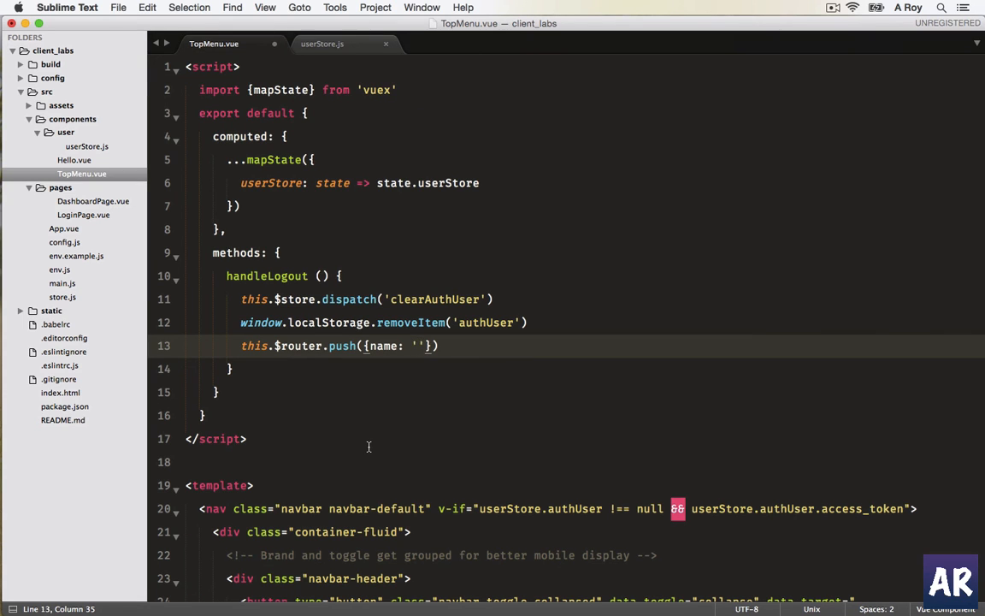
click(419, 345)
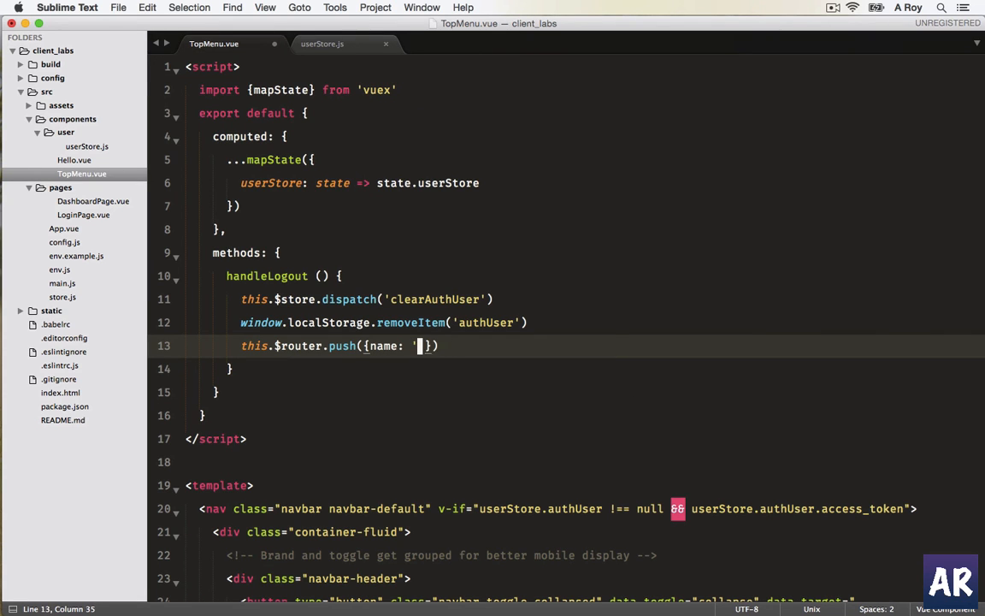
text(home)
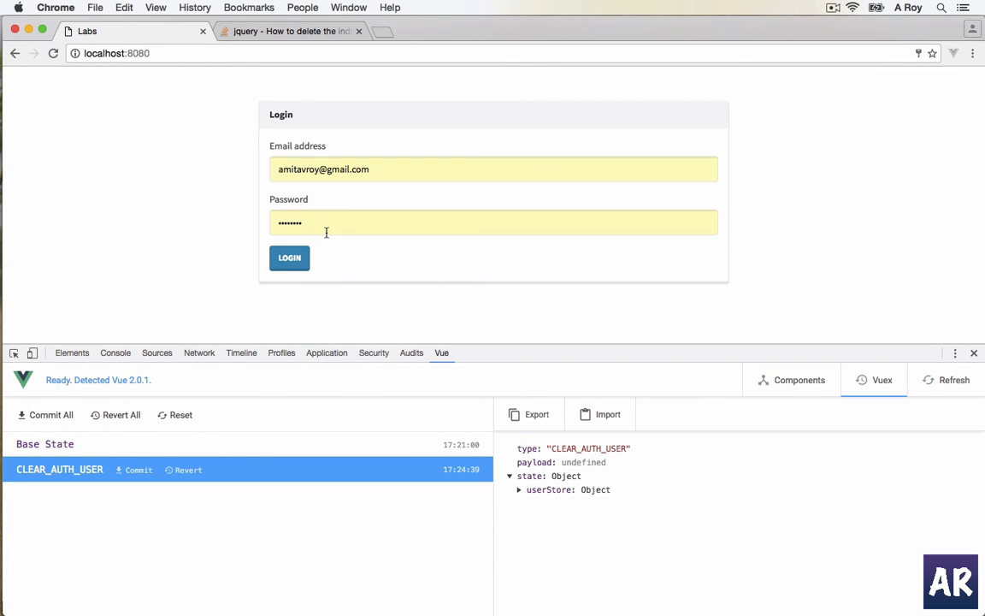
mouse_move(289, 258)
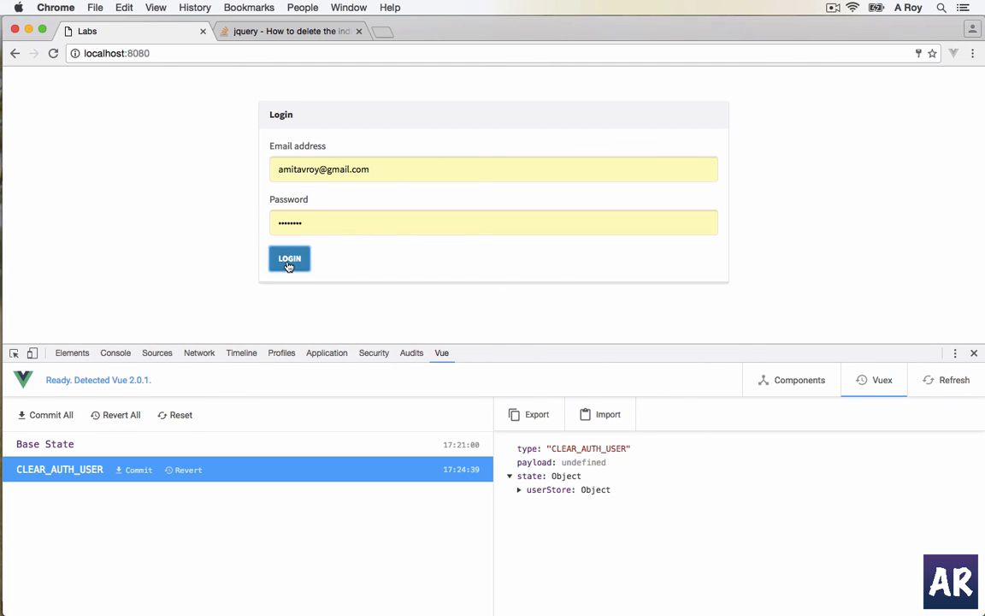
Log in again and confirm authUser under SET_AUTH_USER's userStore and in Local Storage.
click(289, 258)
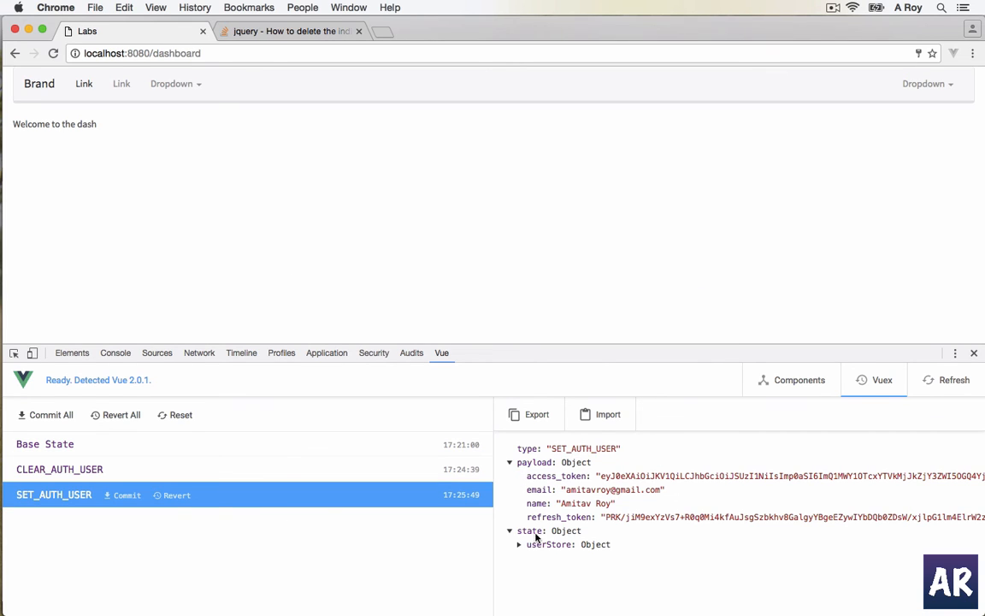
click(510, 462)
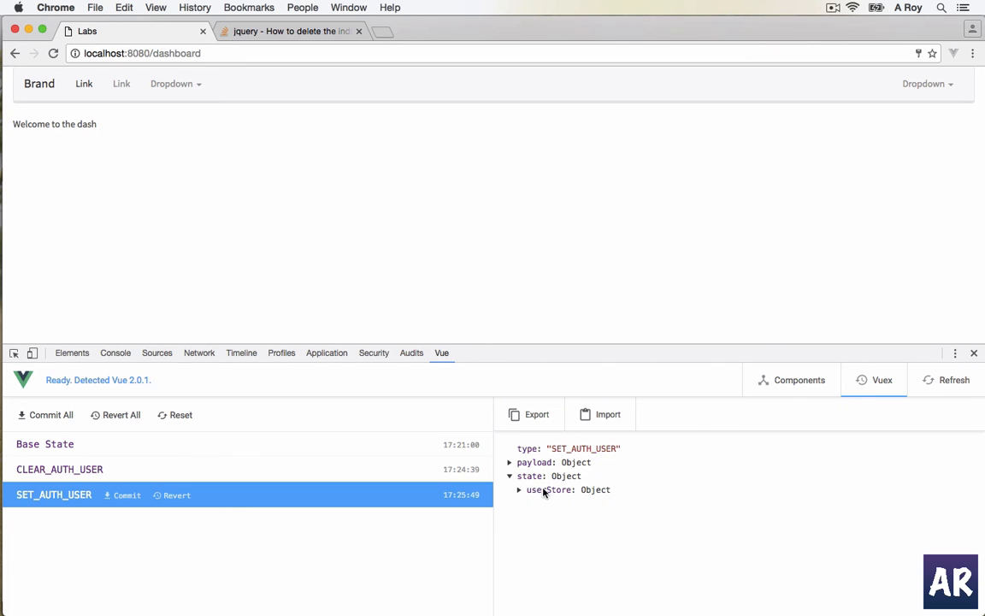
click(520, 489)
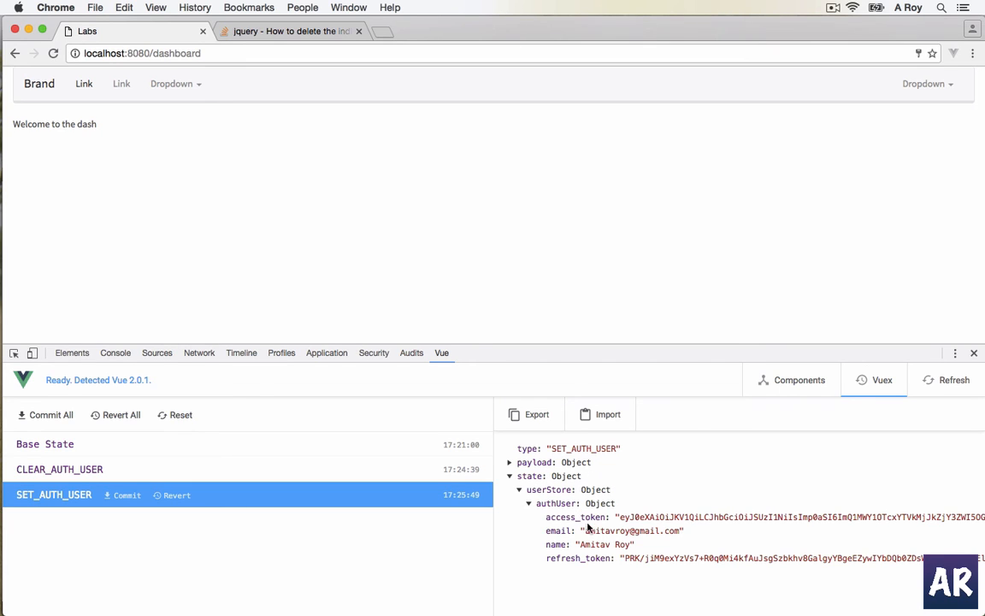
click(327, 353)
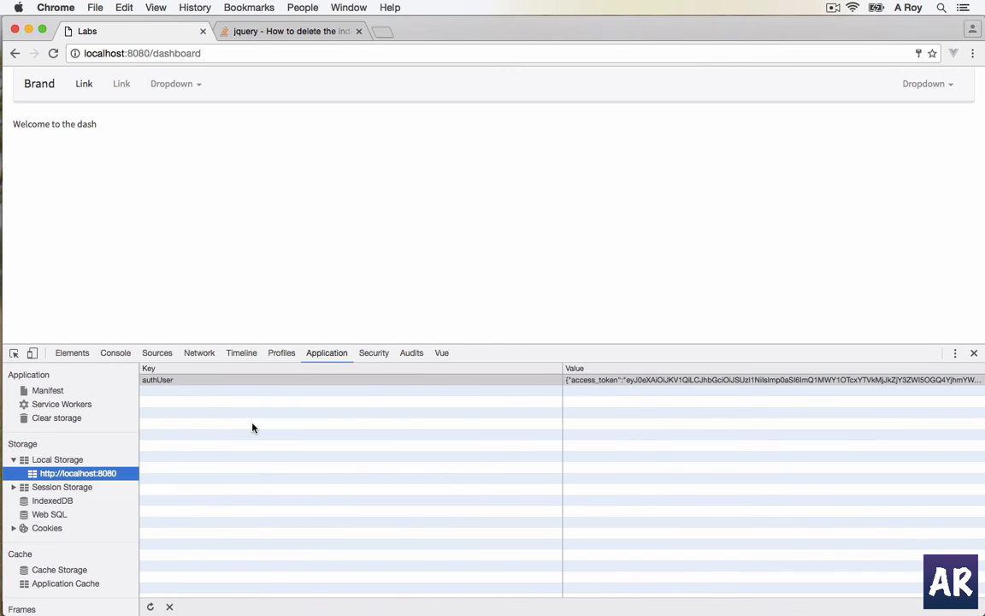
Choose Logout from the navbar dropdown, returning to the login page with local storage empty.
click(926, 84)
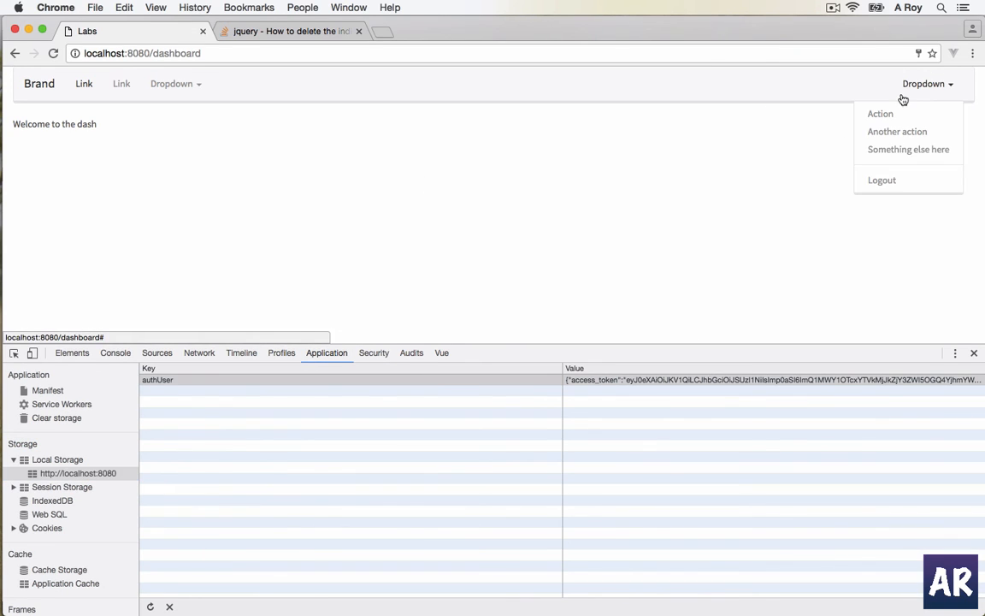
click(882, 179)
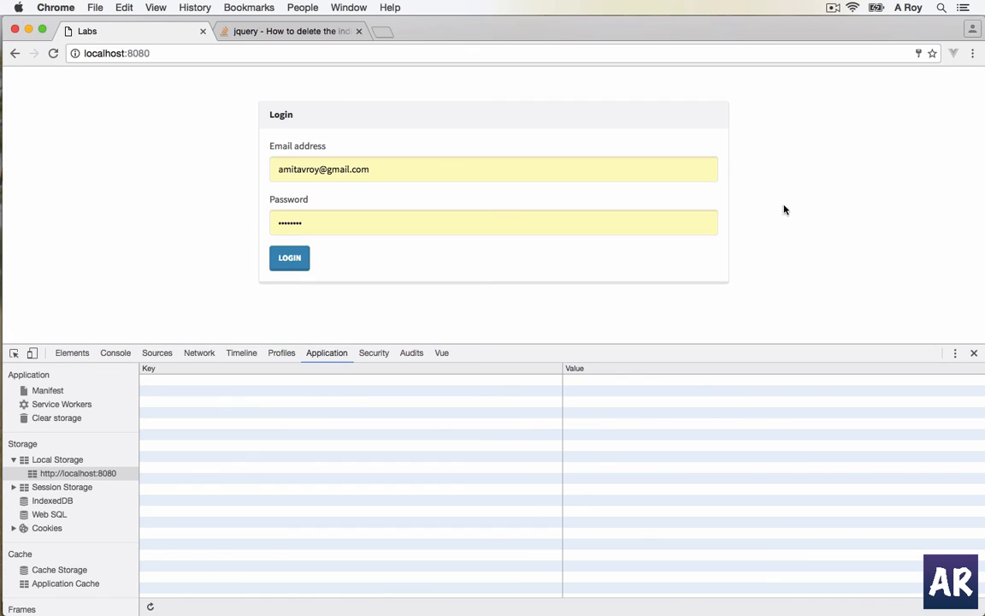
mouse_move(476, 272)
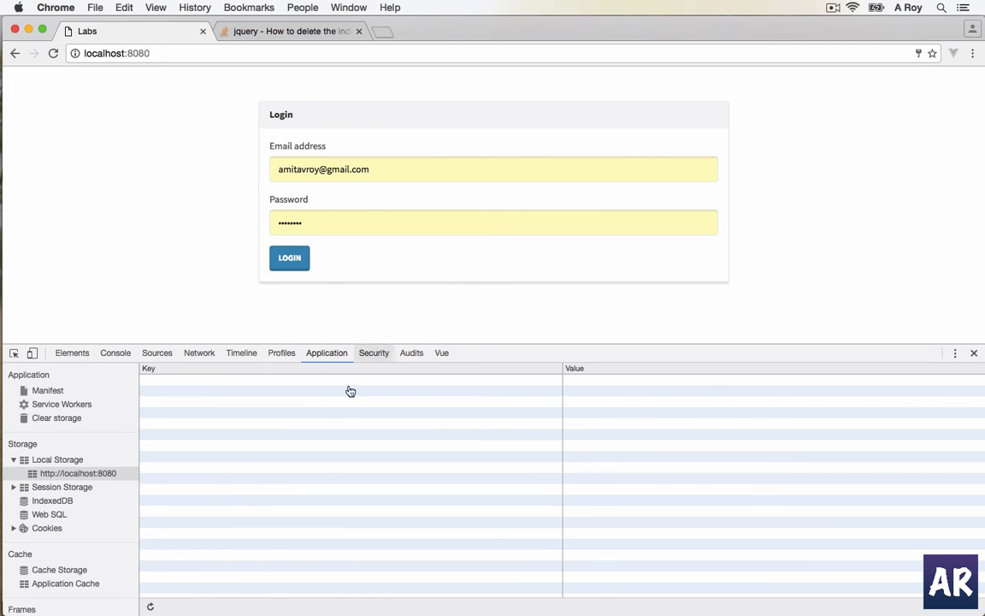
mouse_move(362, 437)
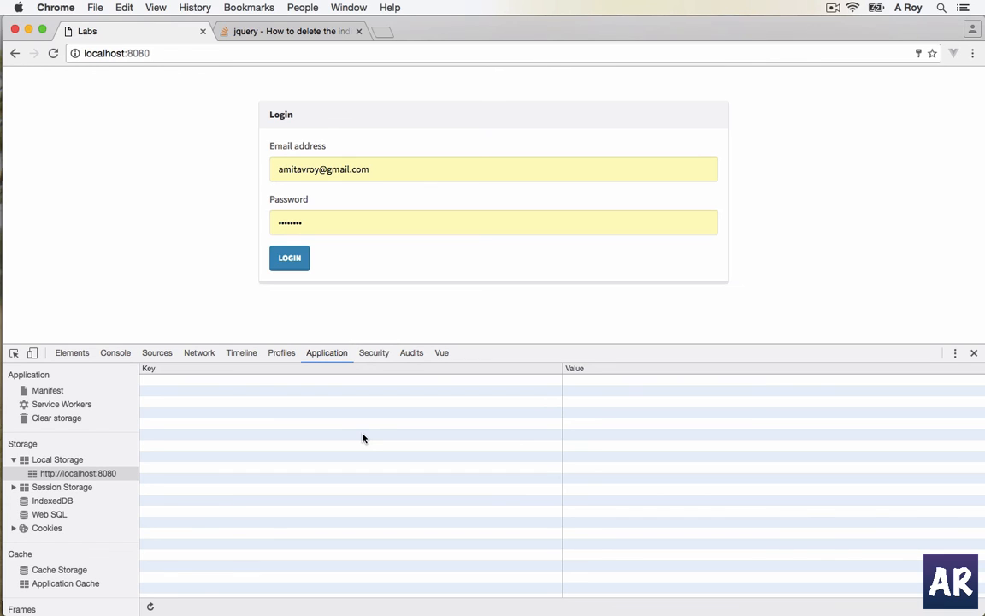
mouse_move(458, 289)
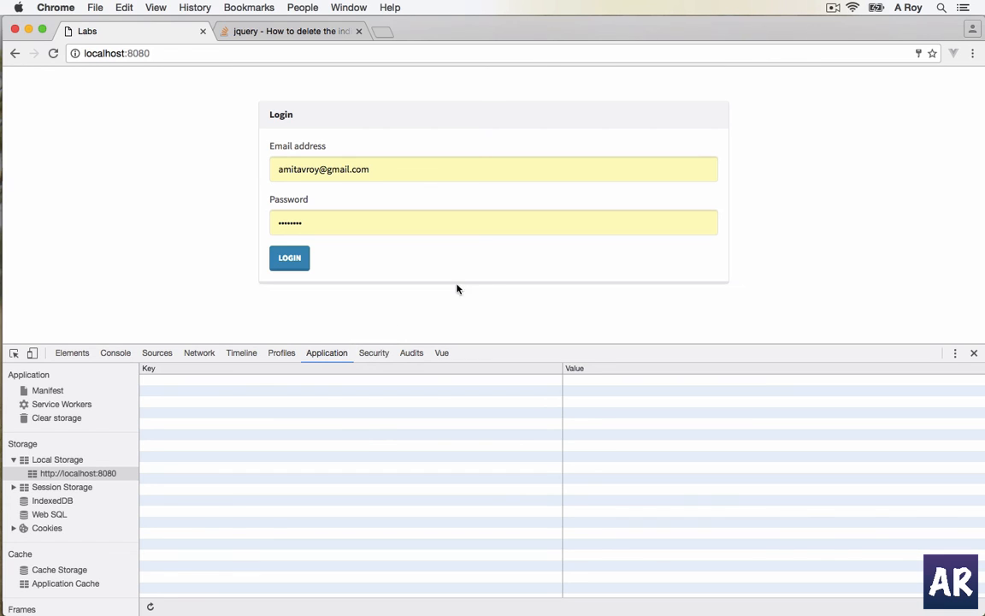
mouse_move(468, 310)
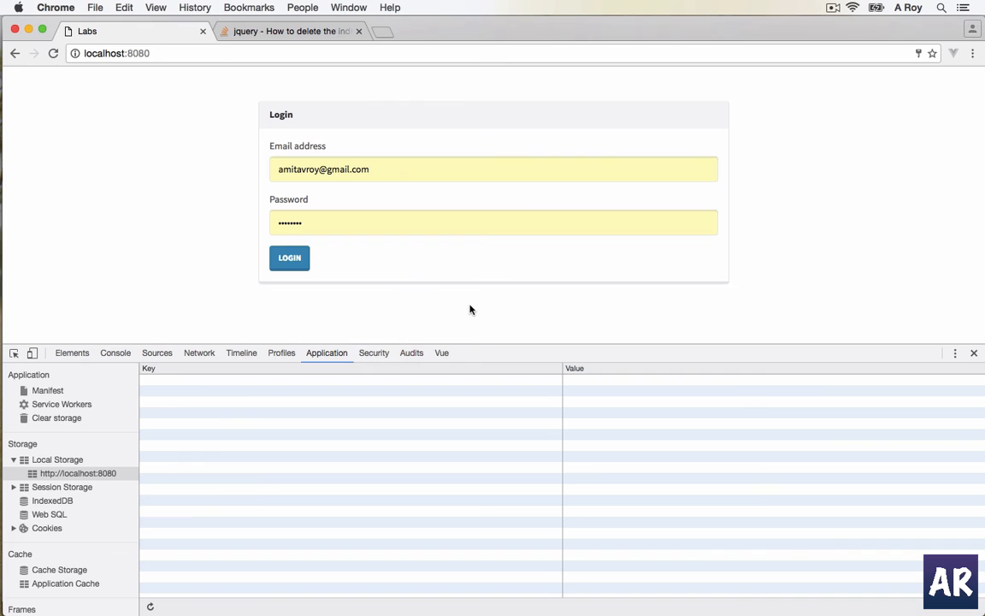